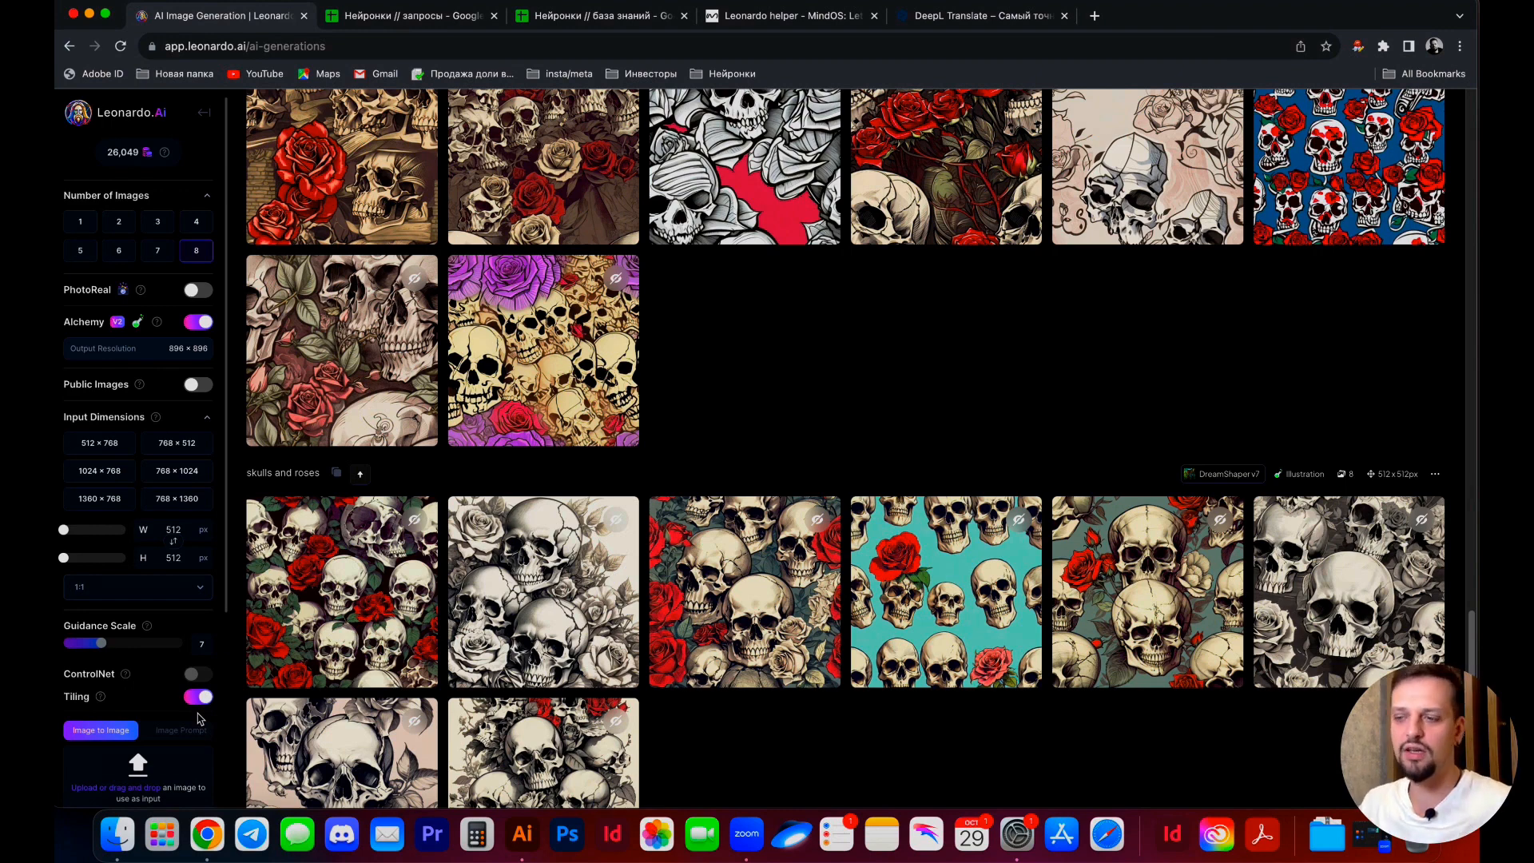
Check the cyberpunk city prompt, model and style lists, then enlarge one city tile
scroll(down, 3)
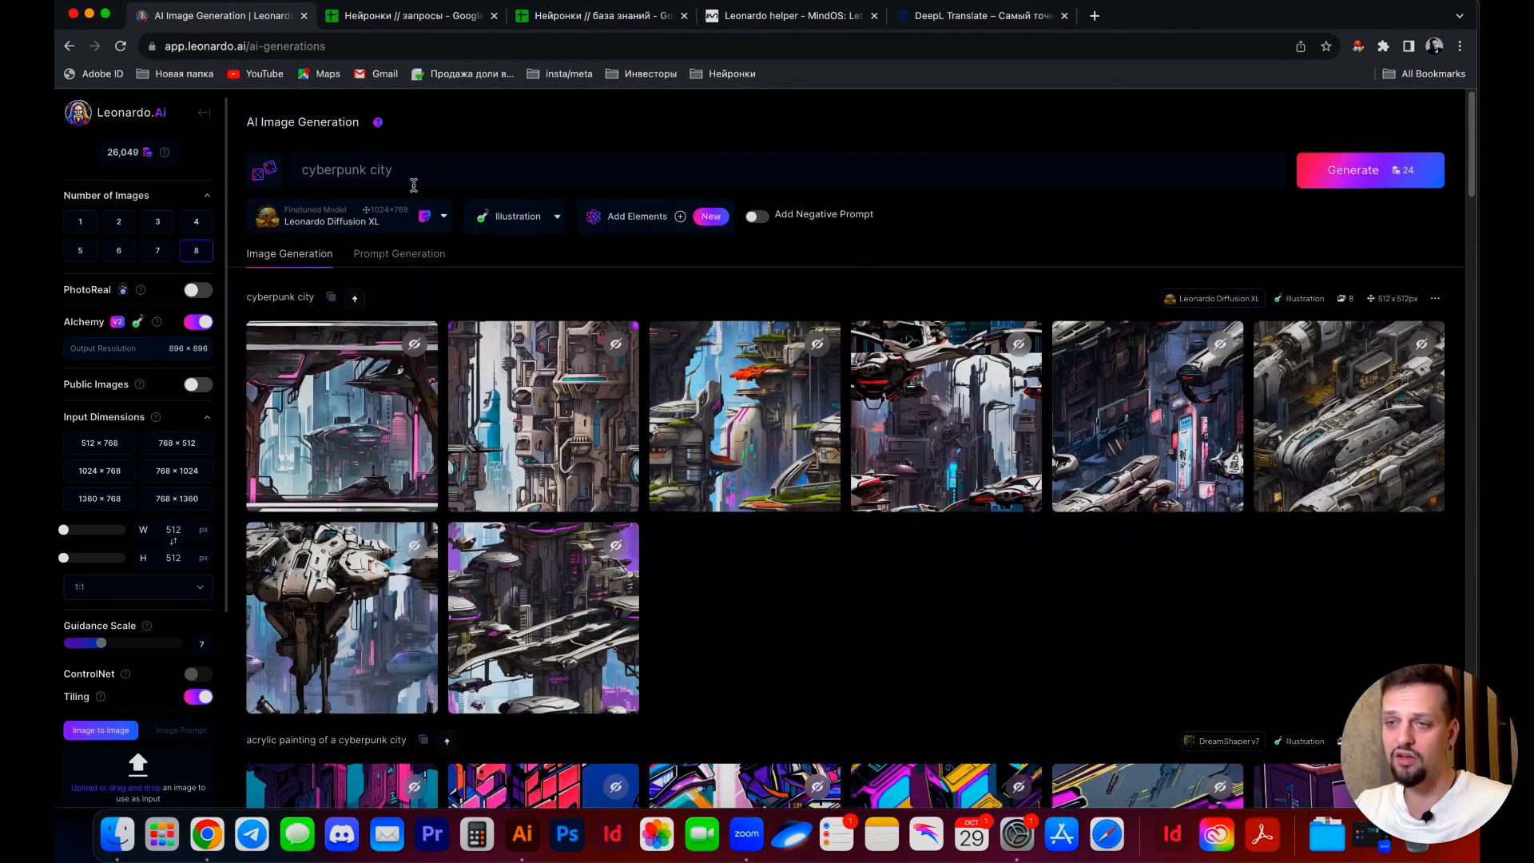
double_click(346, 170)
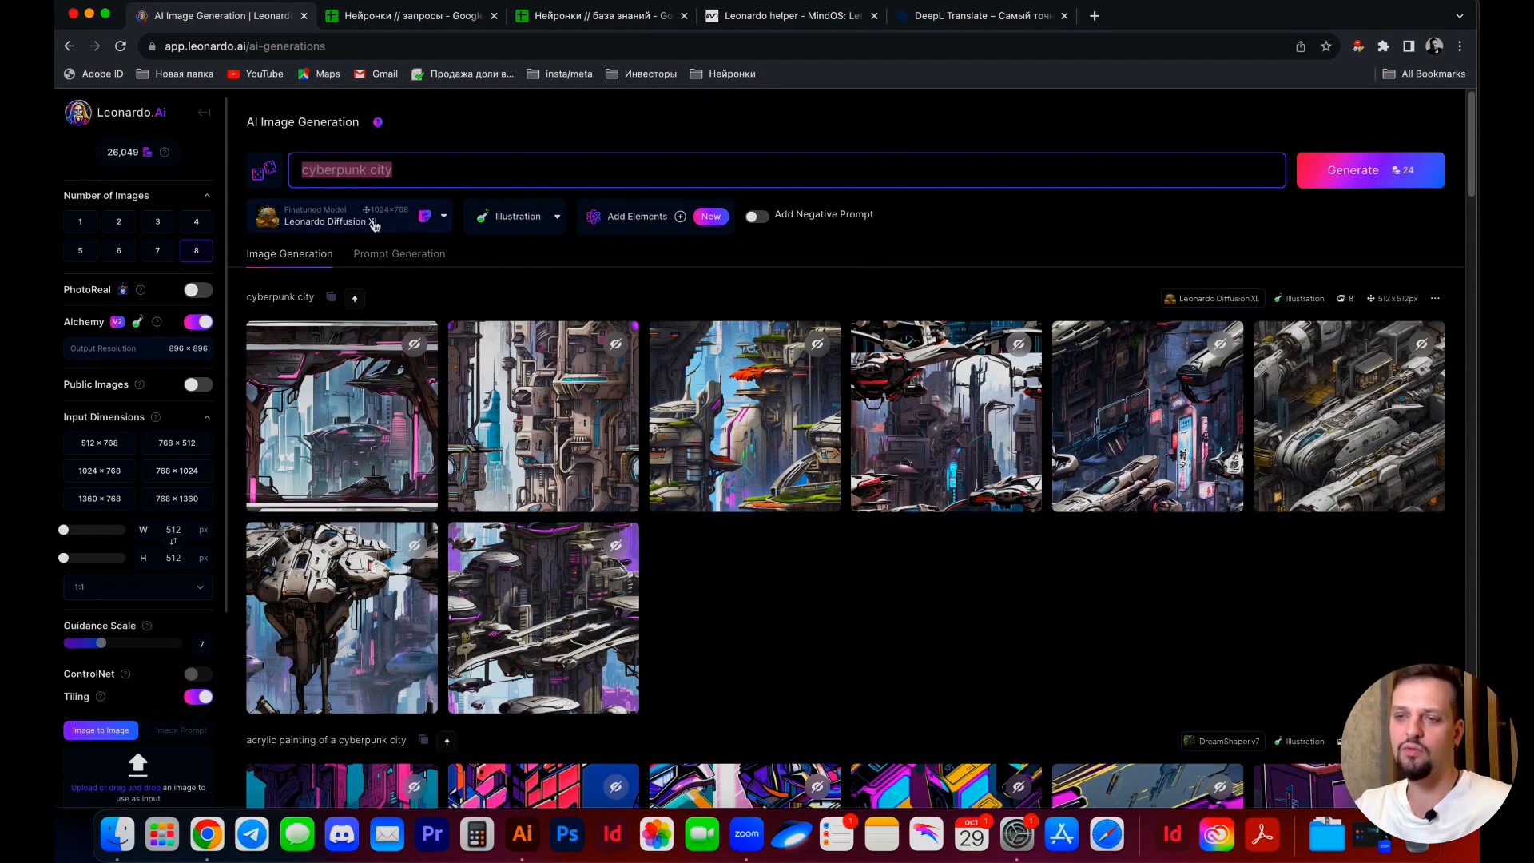
click(379, 220)
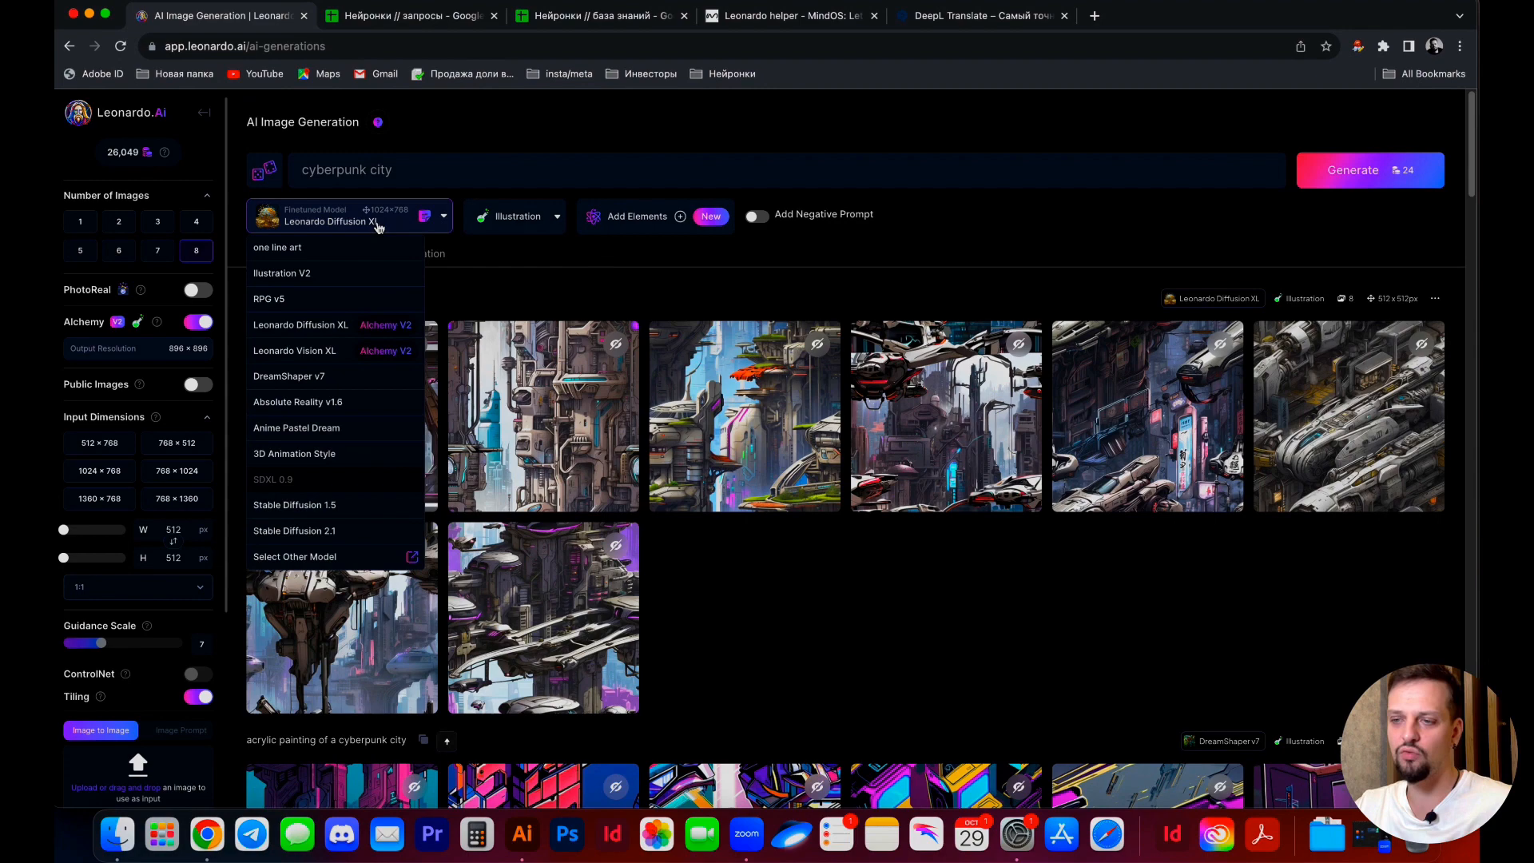
click(515, 215)
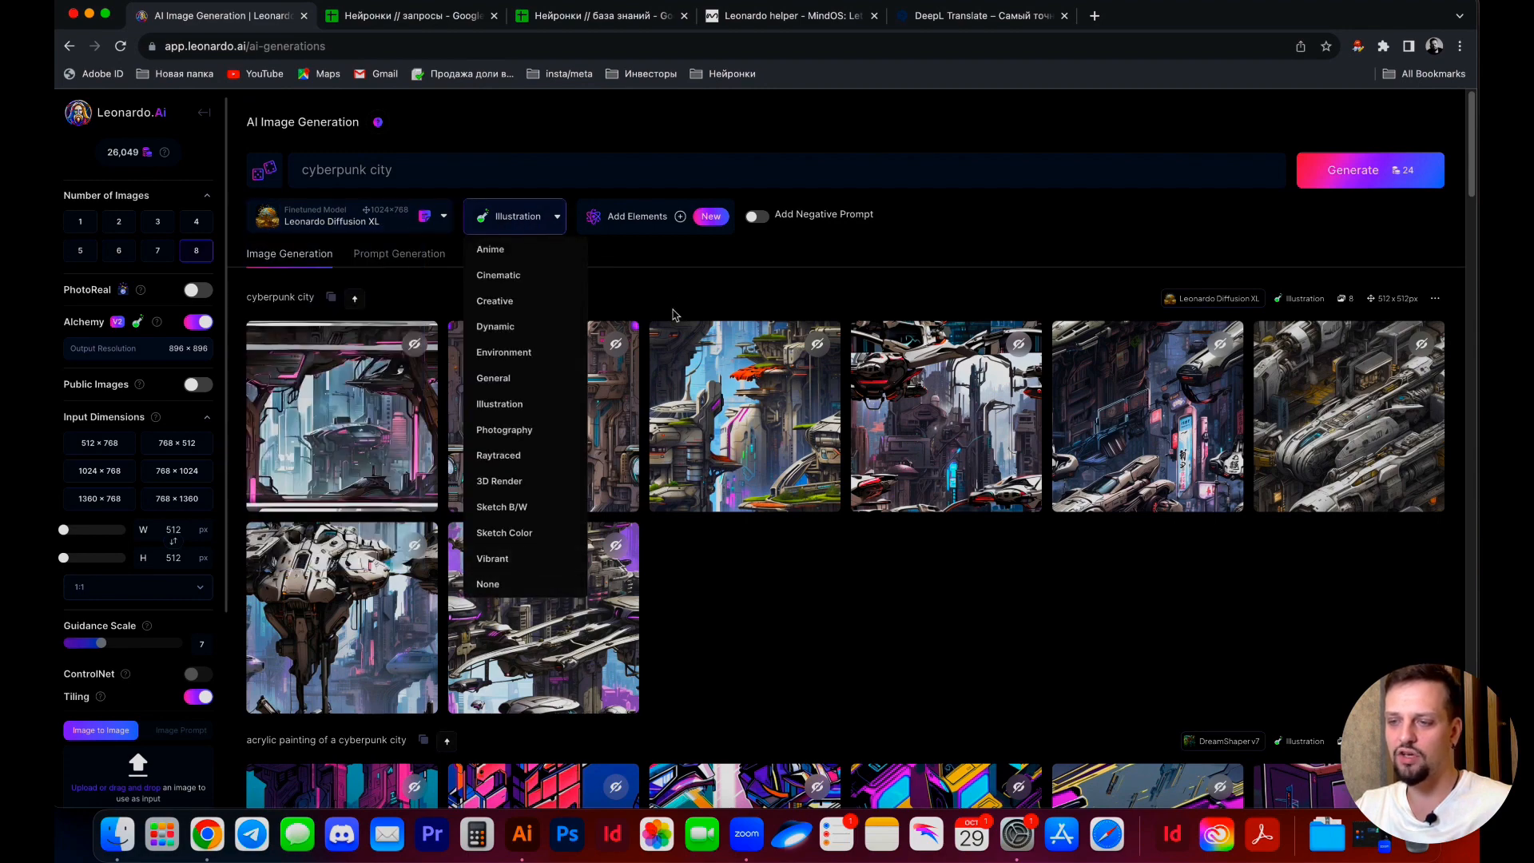
click(1349, 415)
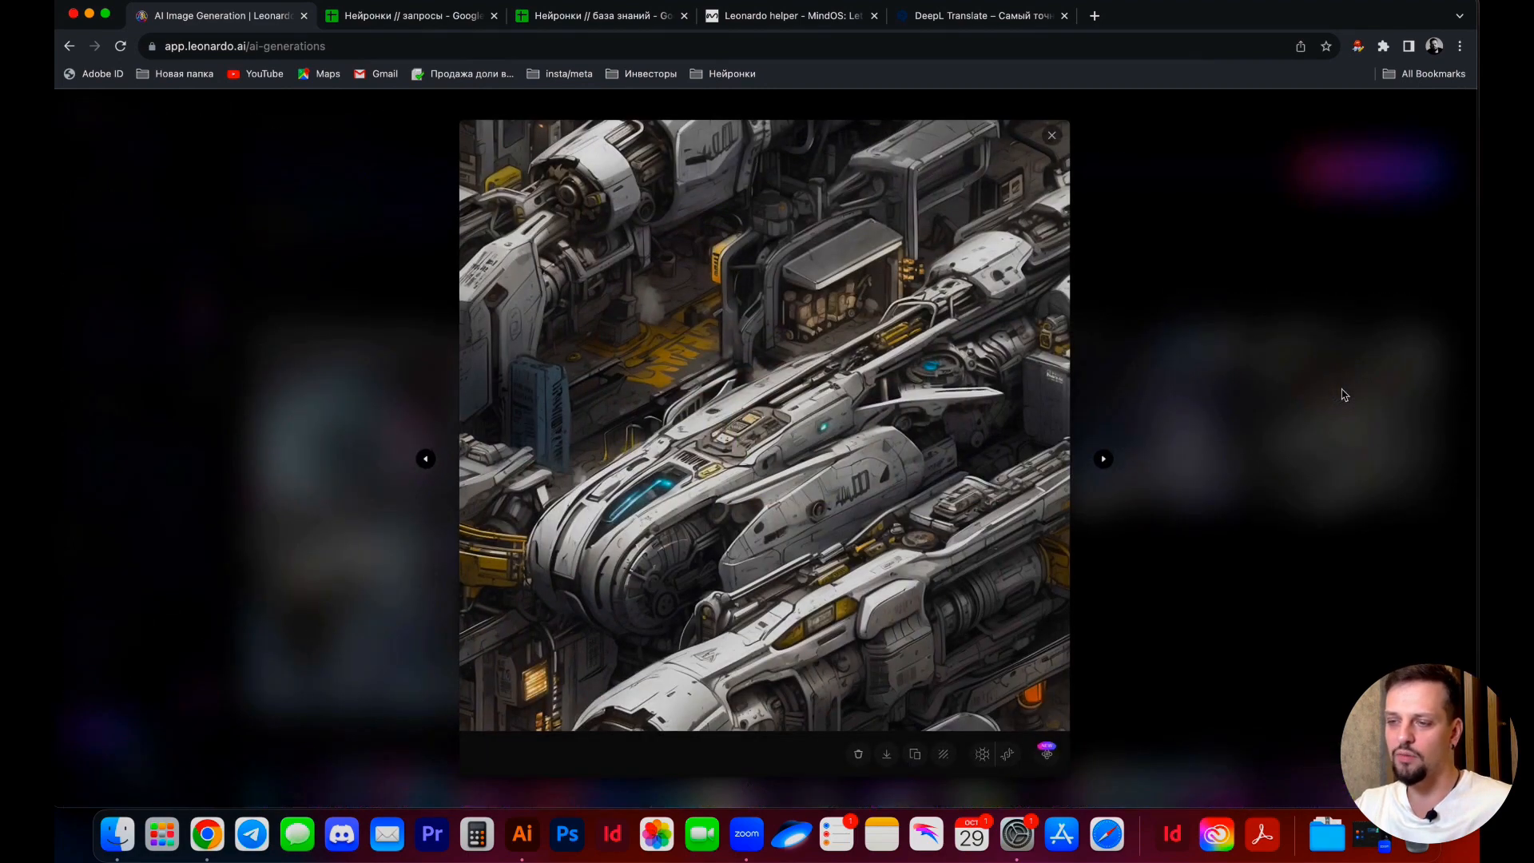
Step through another cyberpunk city tile and close back to the eight-image batch
click(425, 460)
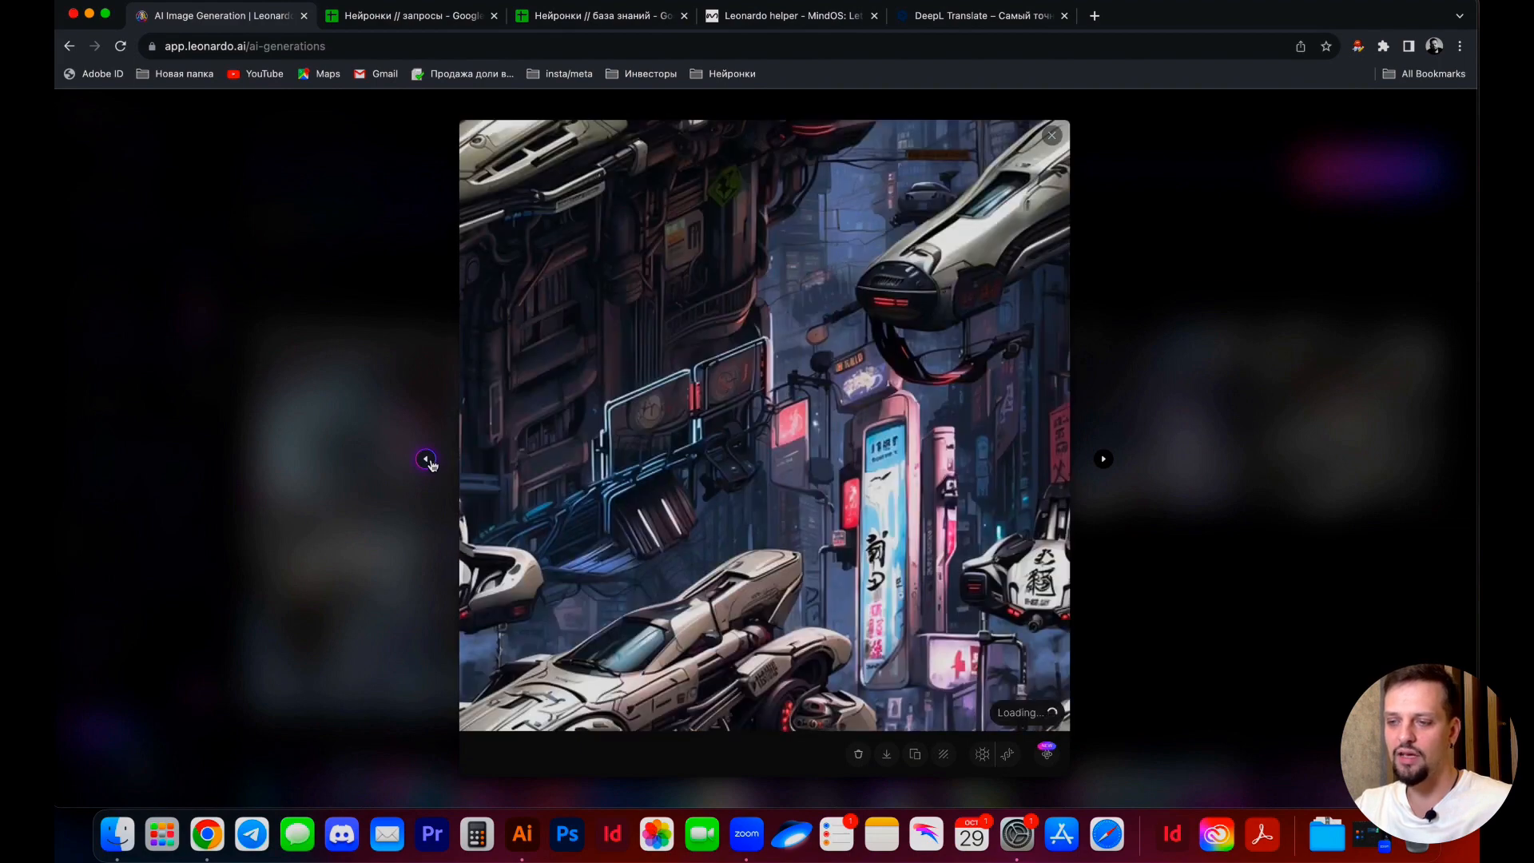
click(1051, 134)
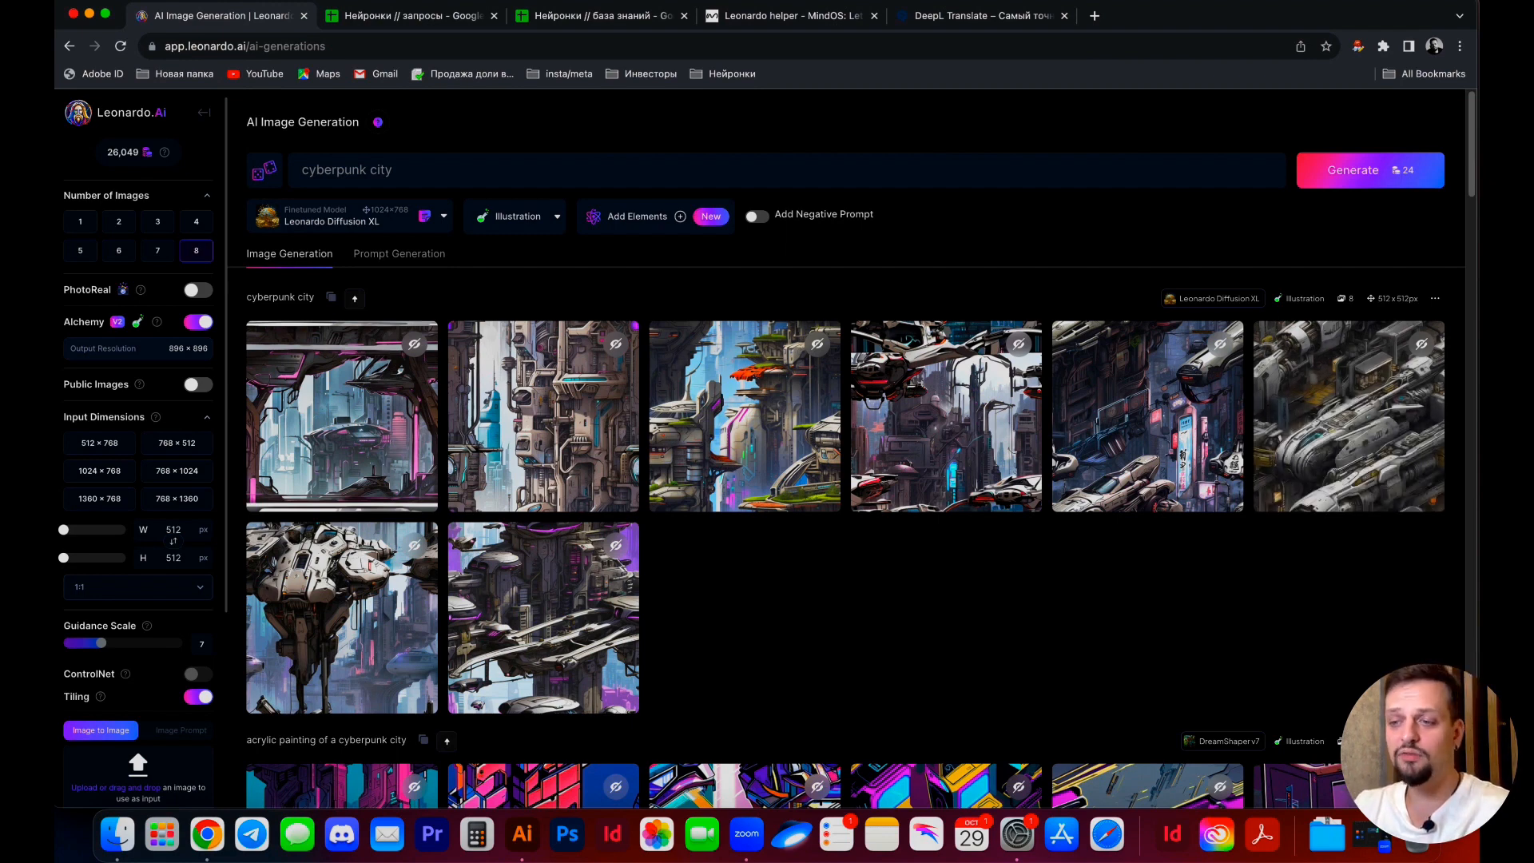
mouse_move(521, 834)
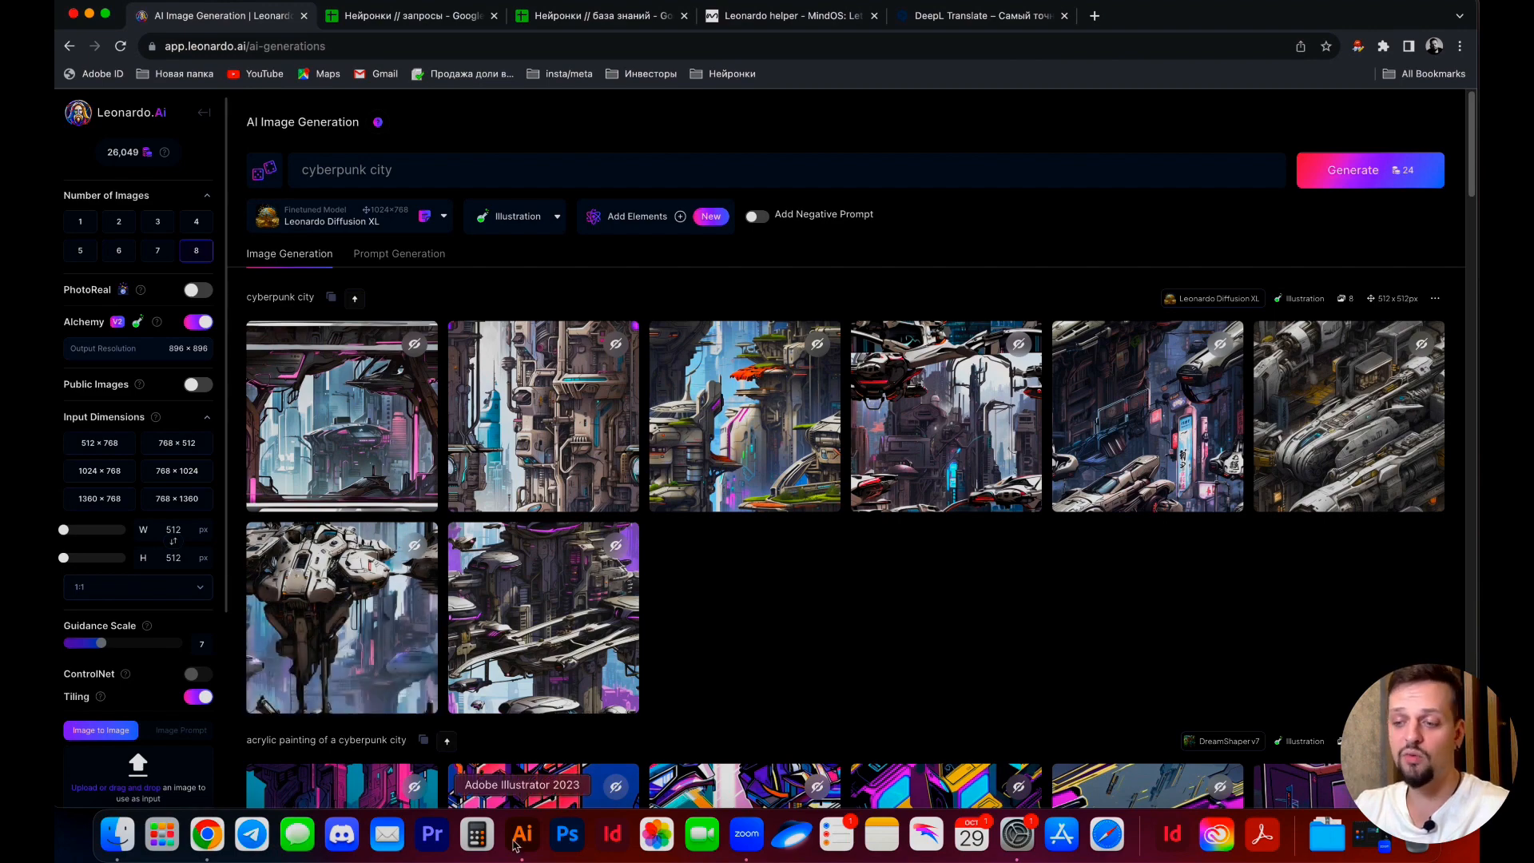
Switch to Illustrator and Option-drag a copy of the cyberpunk tile below the first
click(520, 834)
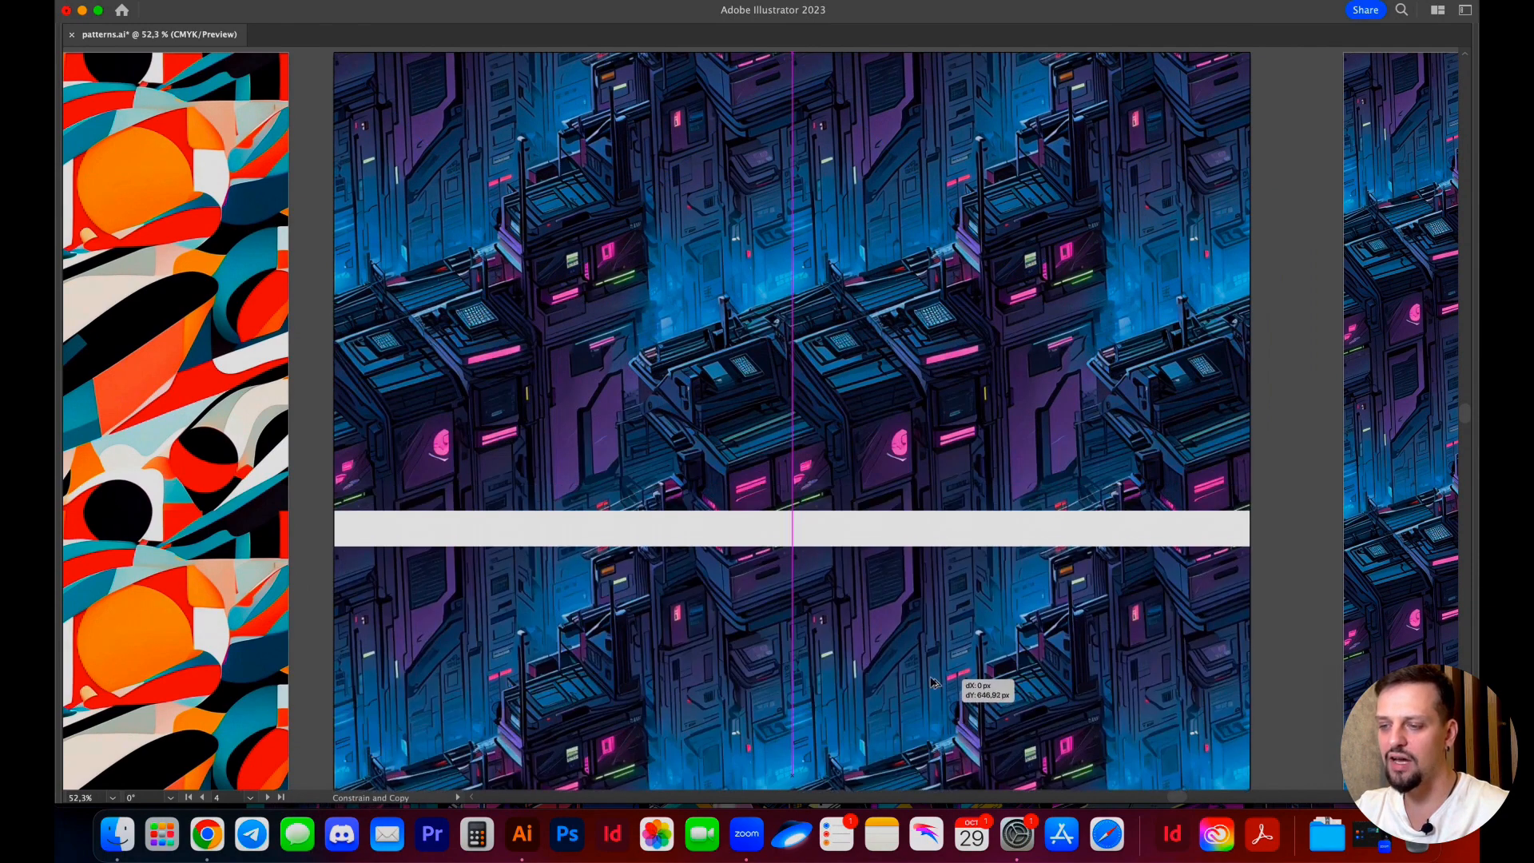
drag(931, 682, 930, 648)
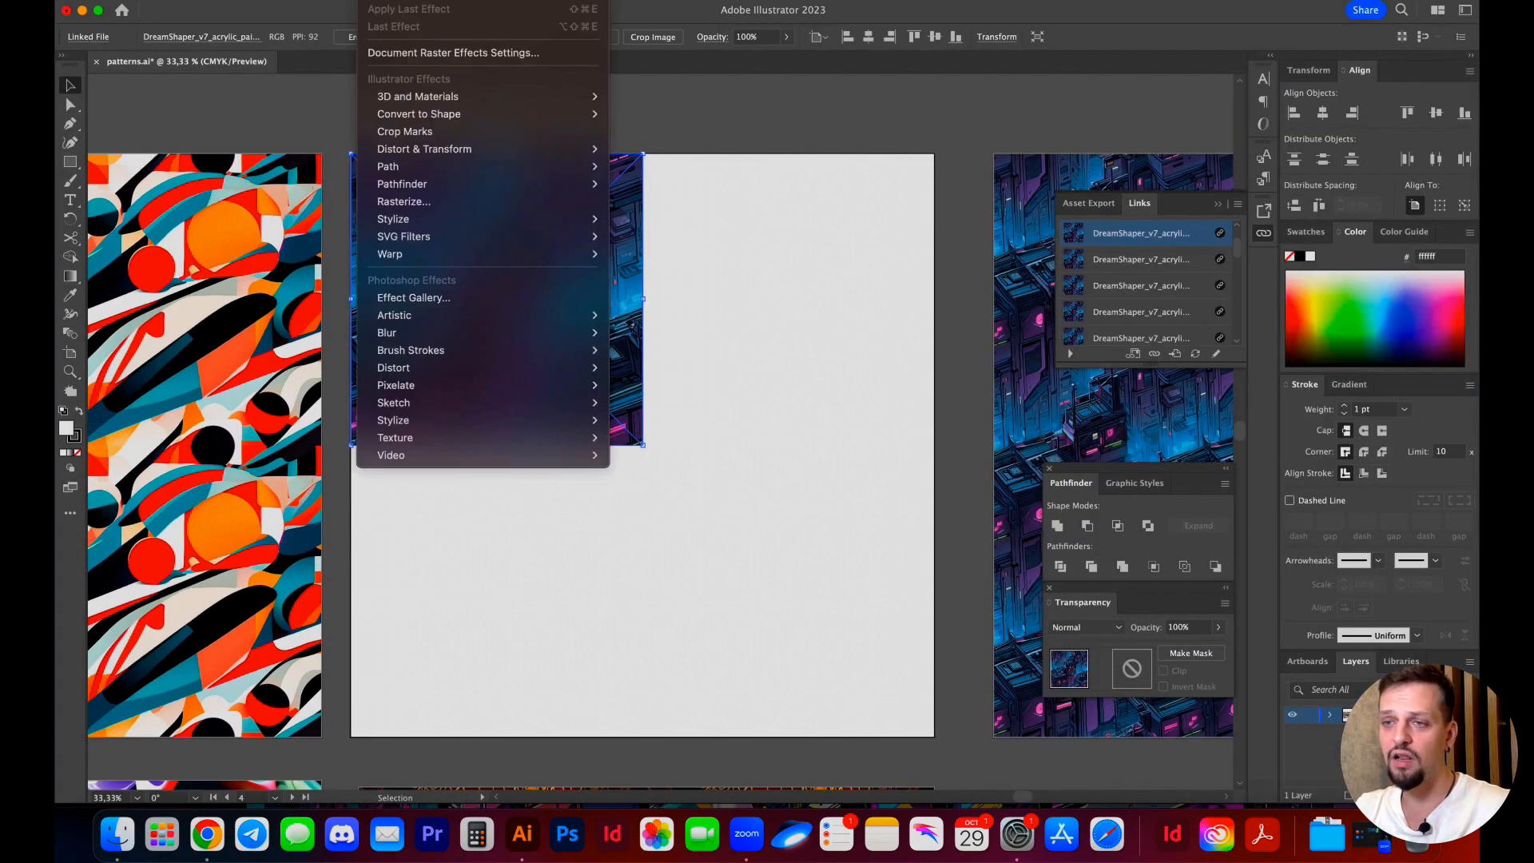
mouse_move(425, 149)
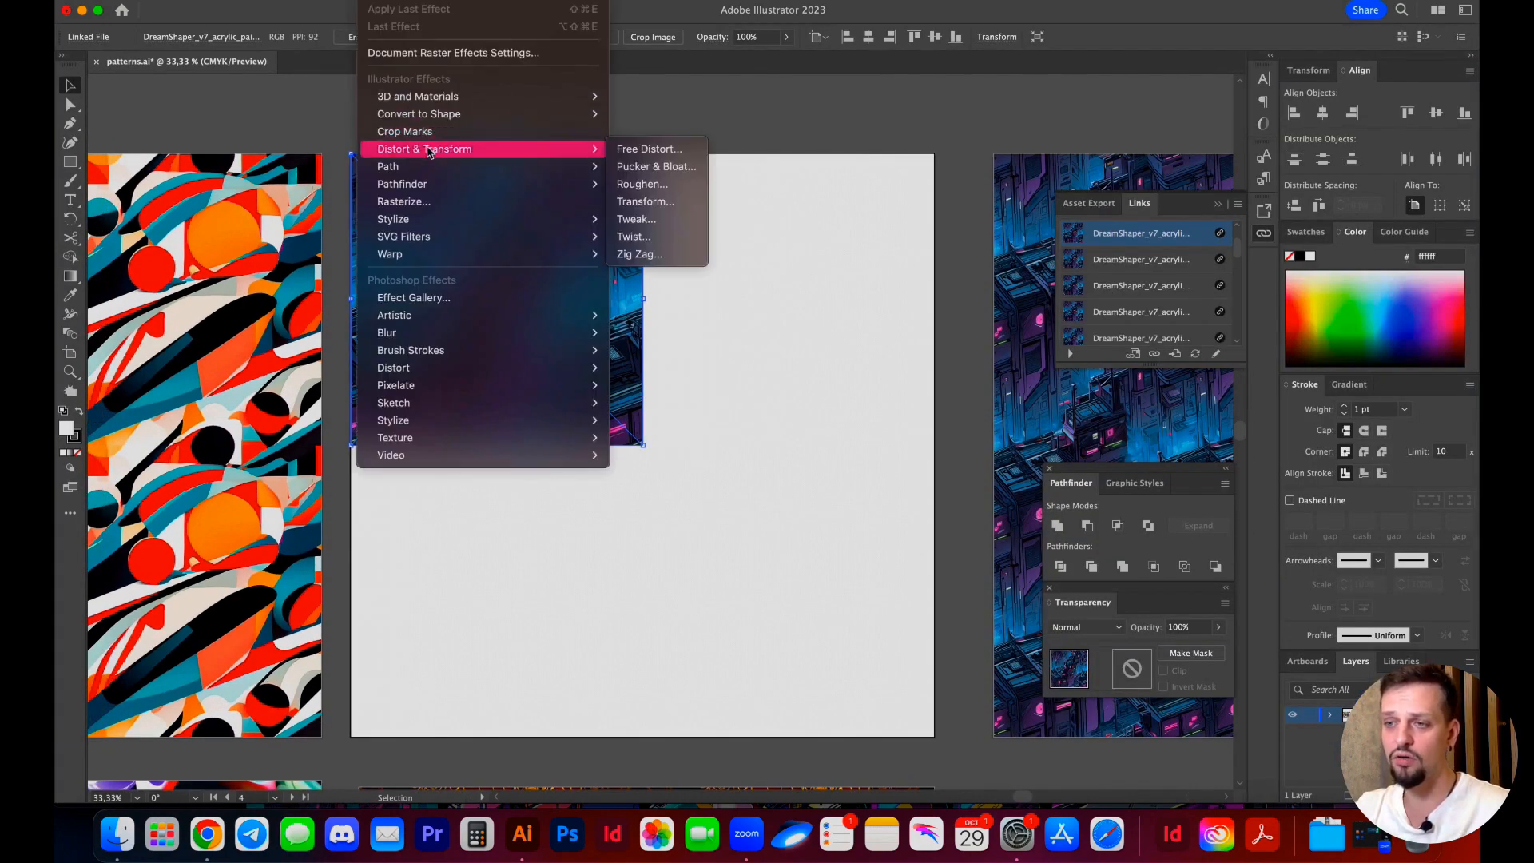
click(646, 201)
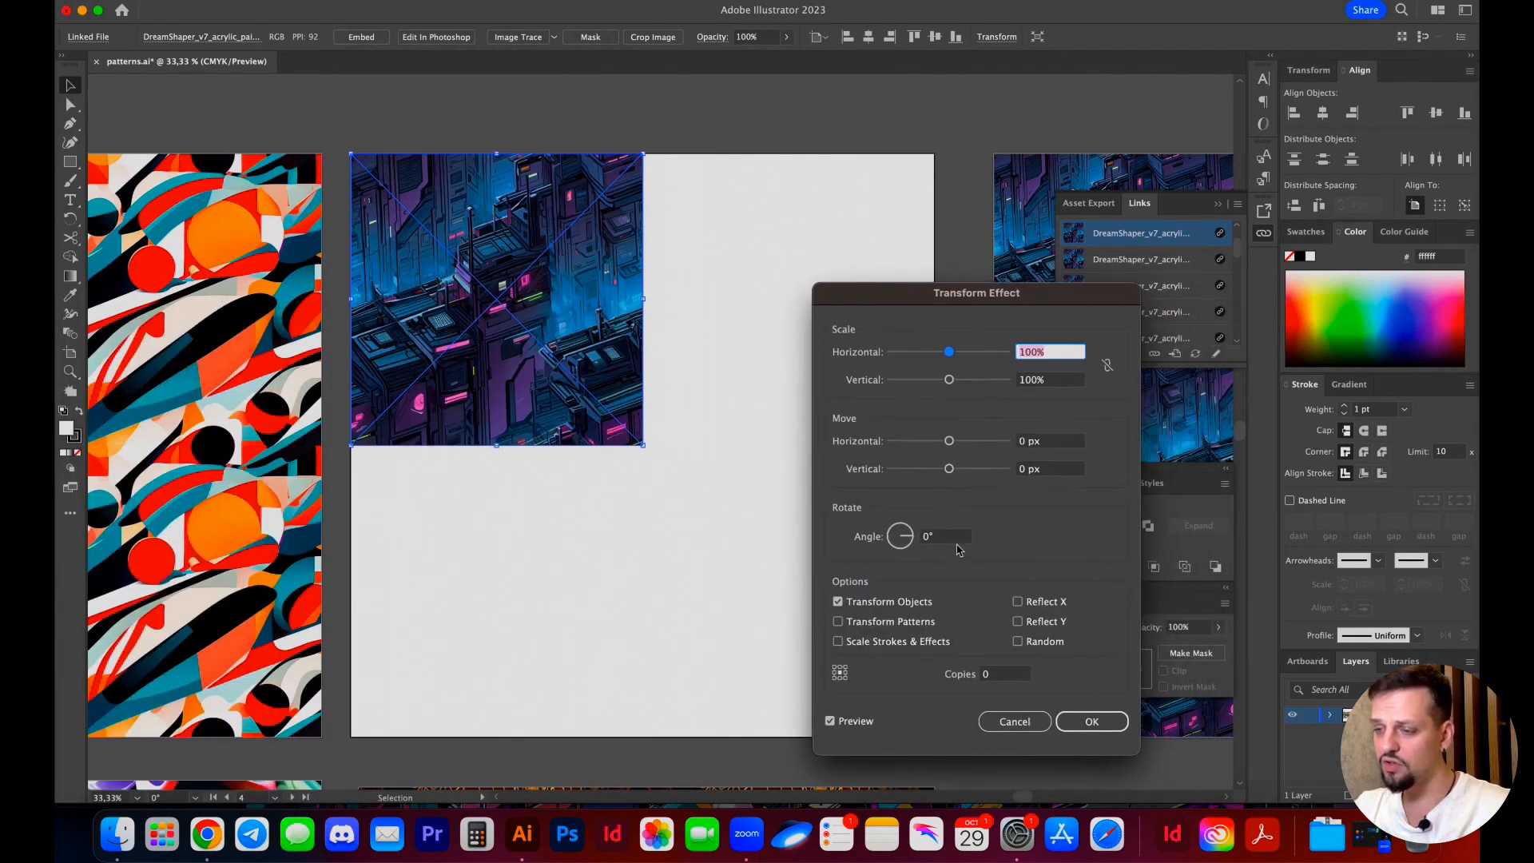
click(945, 537)
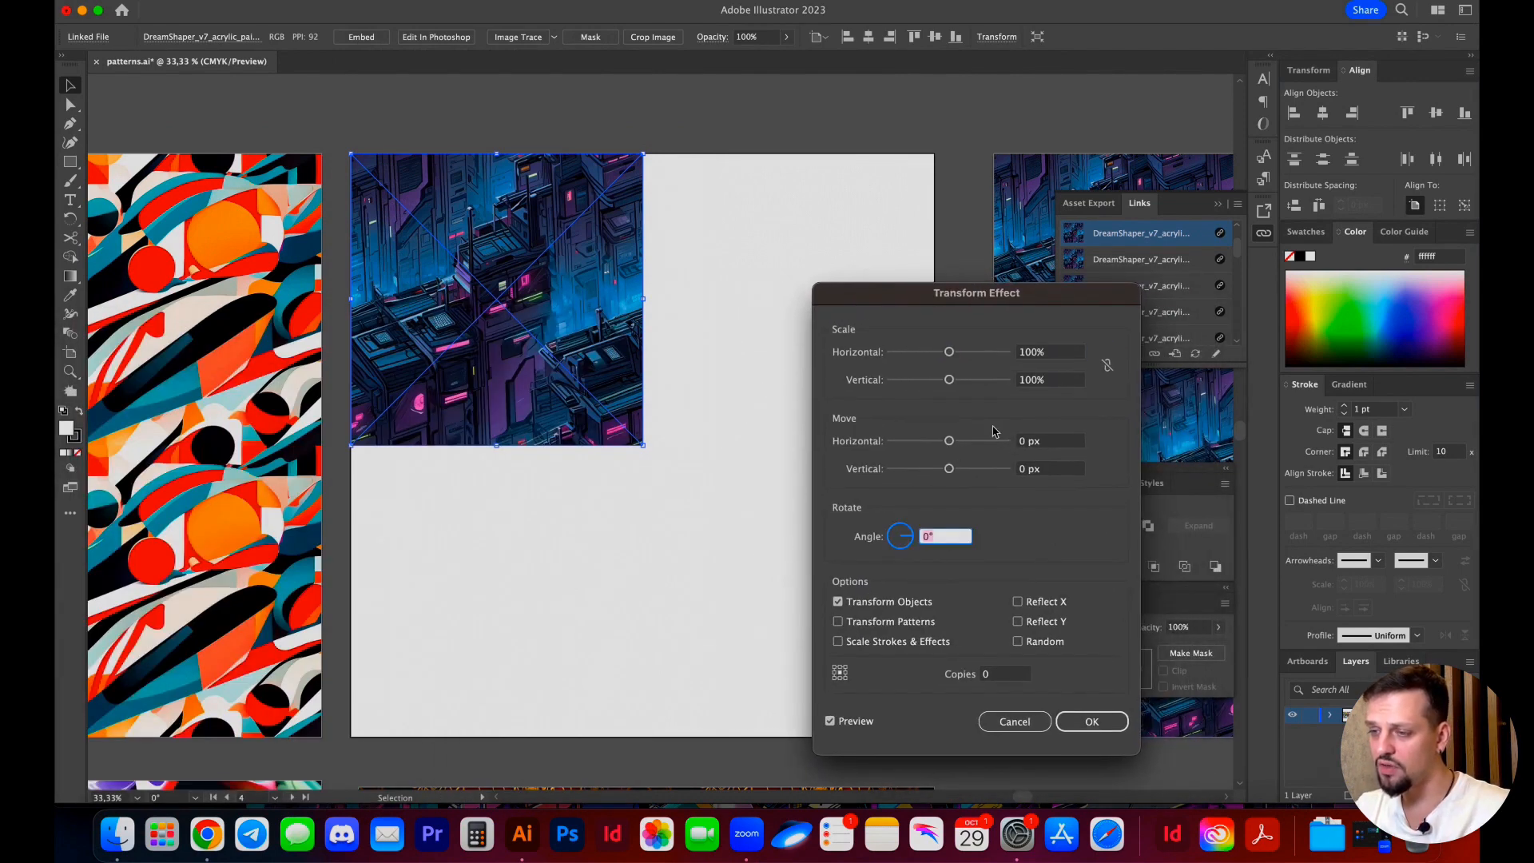
click(1093, 721)
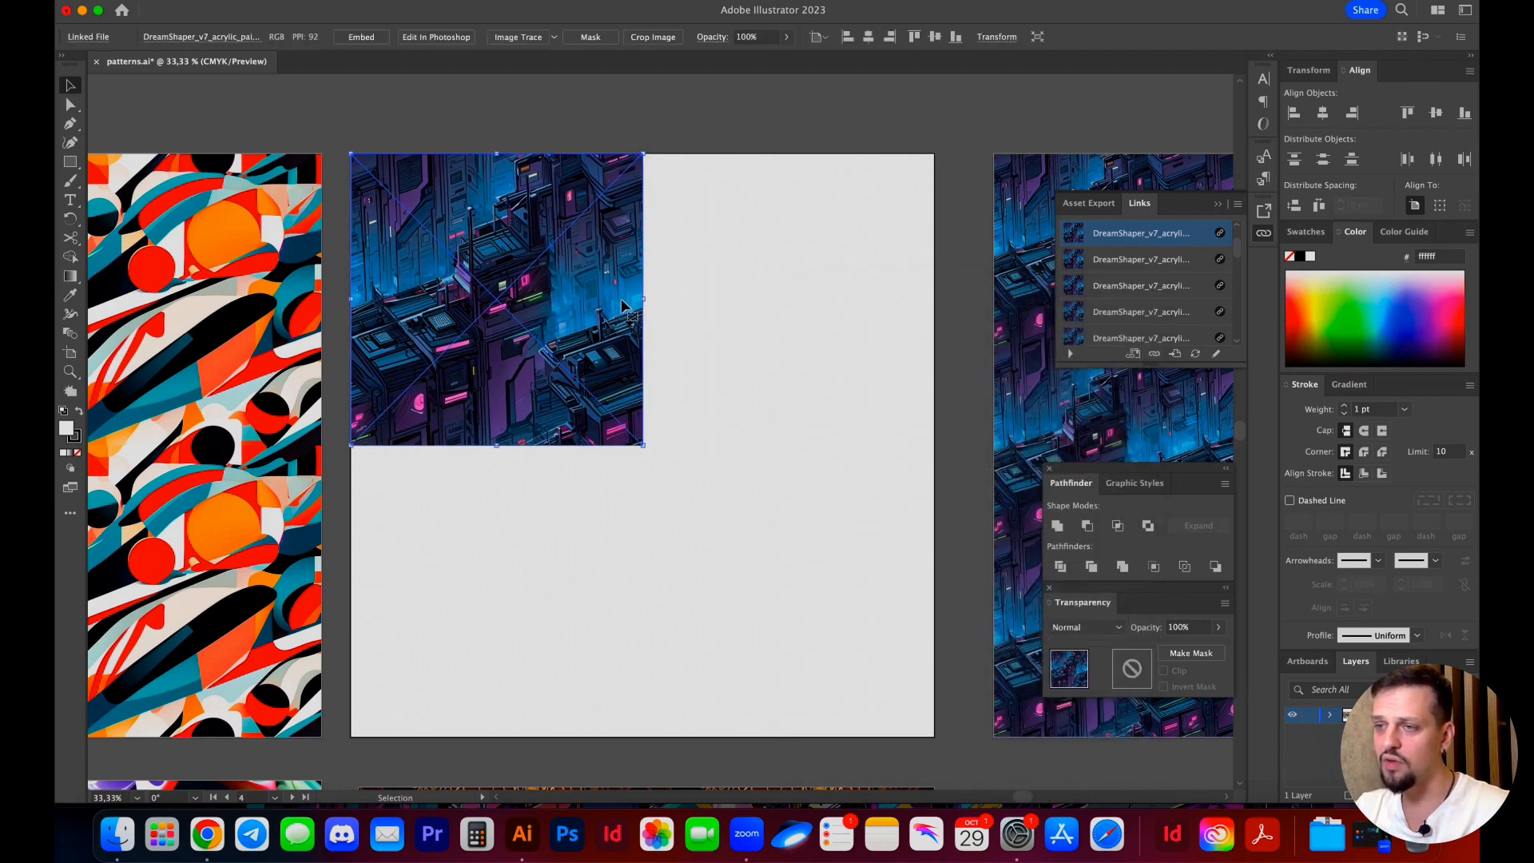
click(998, 37)
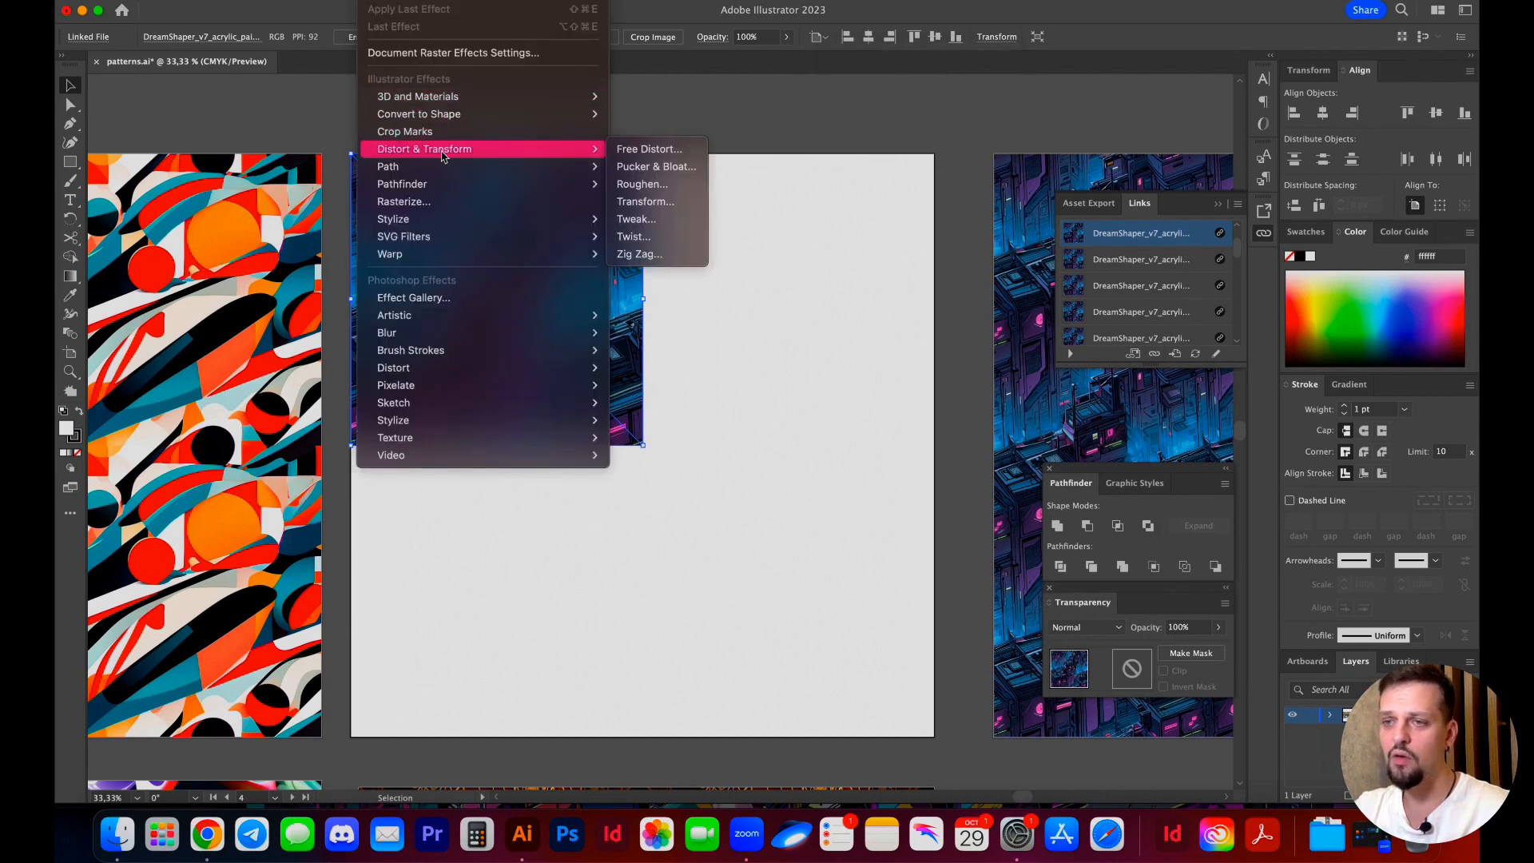
Add a Transform effect moving the tile 600 px horizontally with 5 copies
click(645, 201)
text(600)
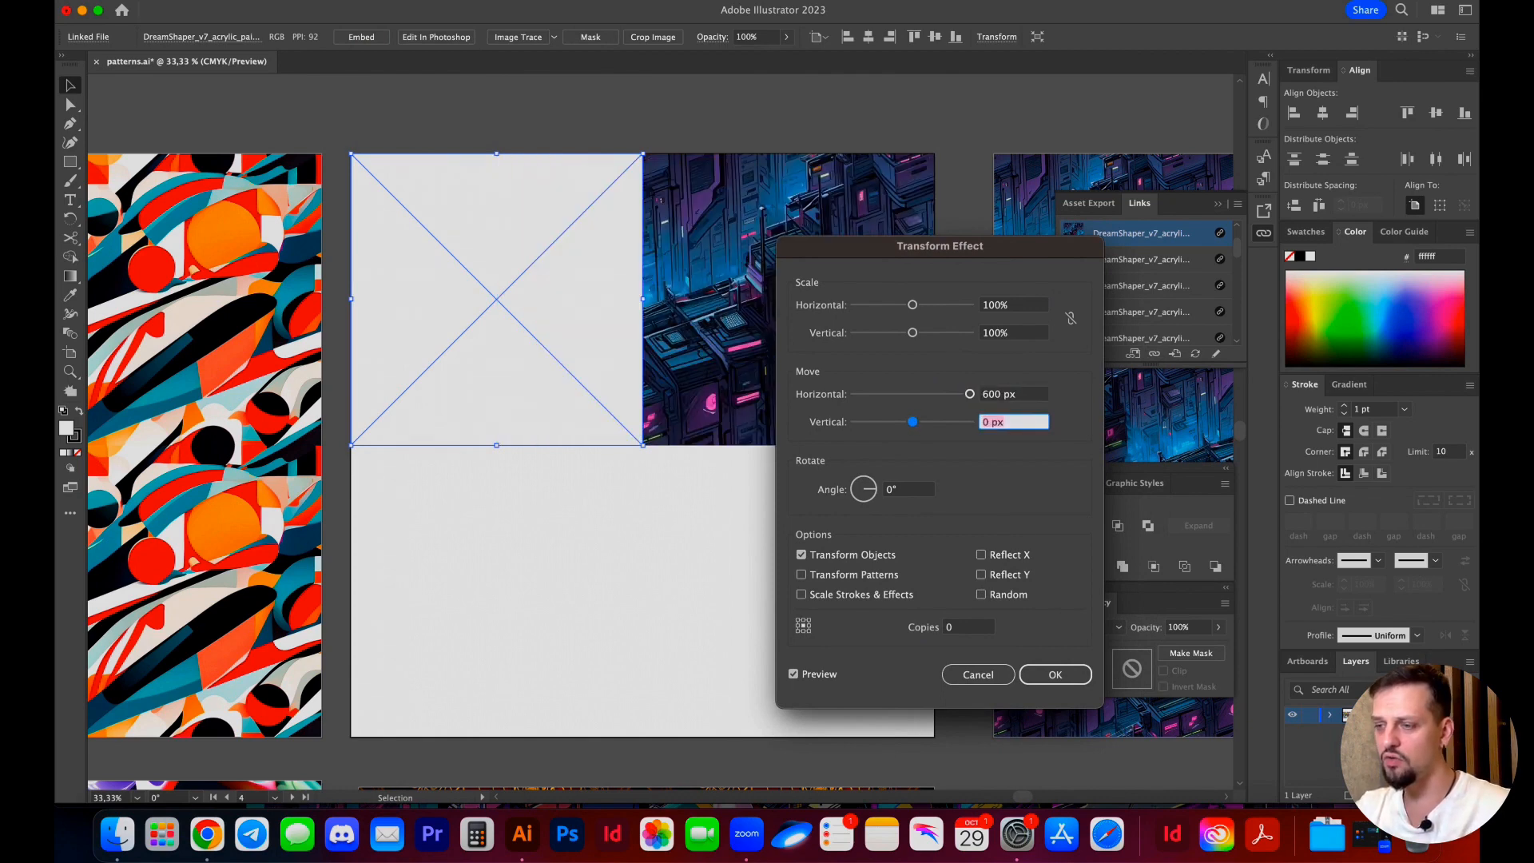
click(969, 626)
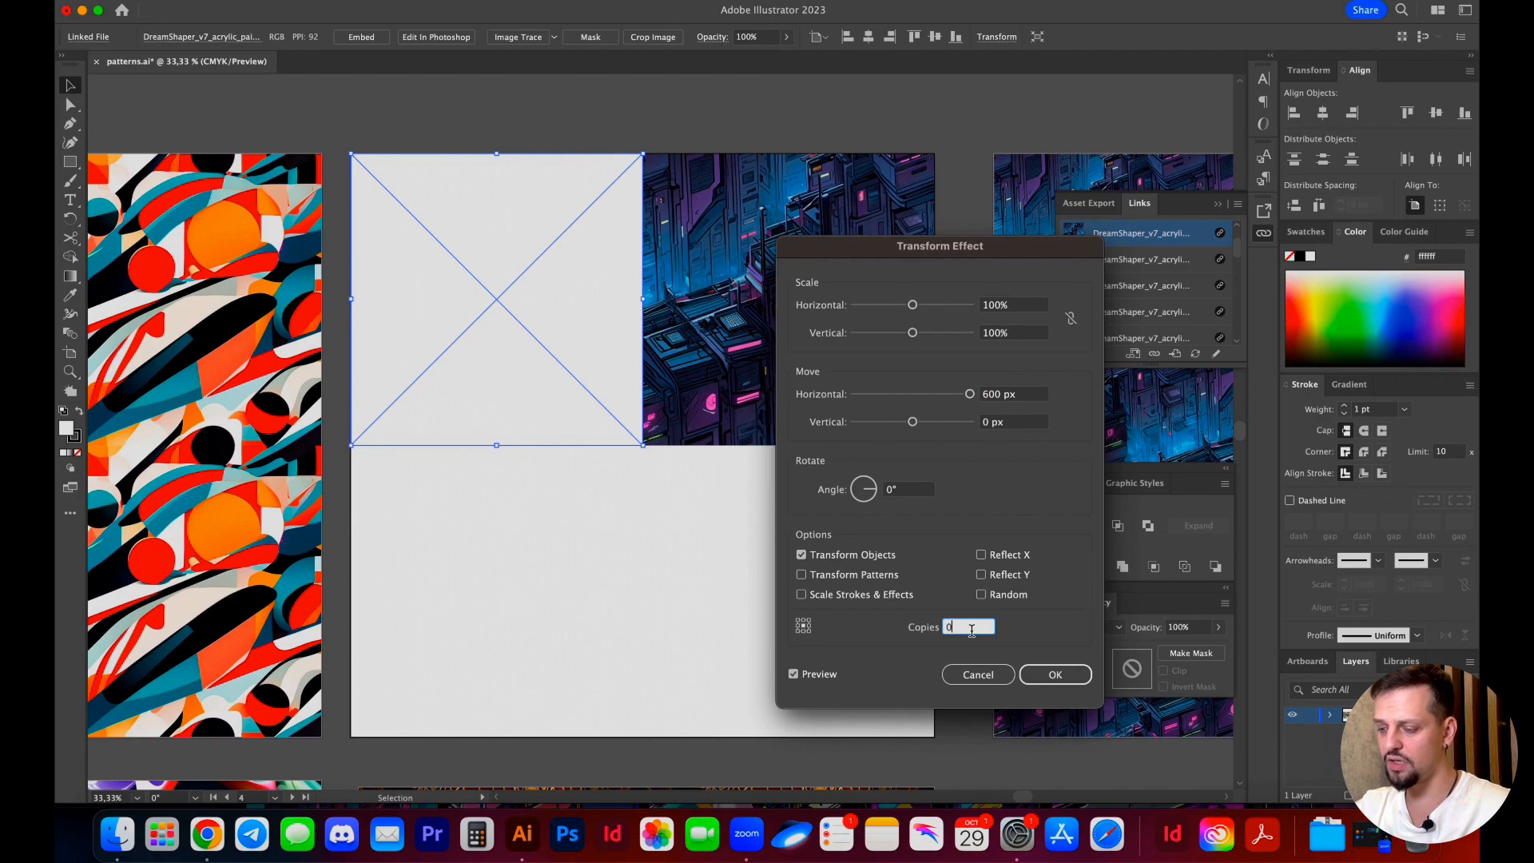
text(5)
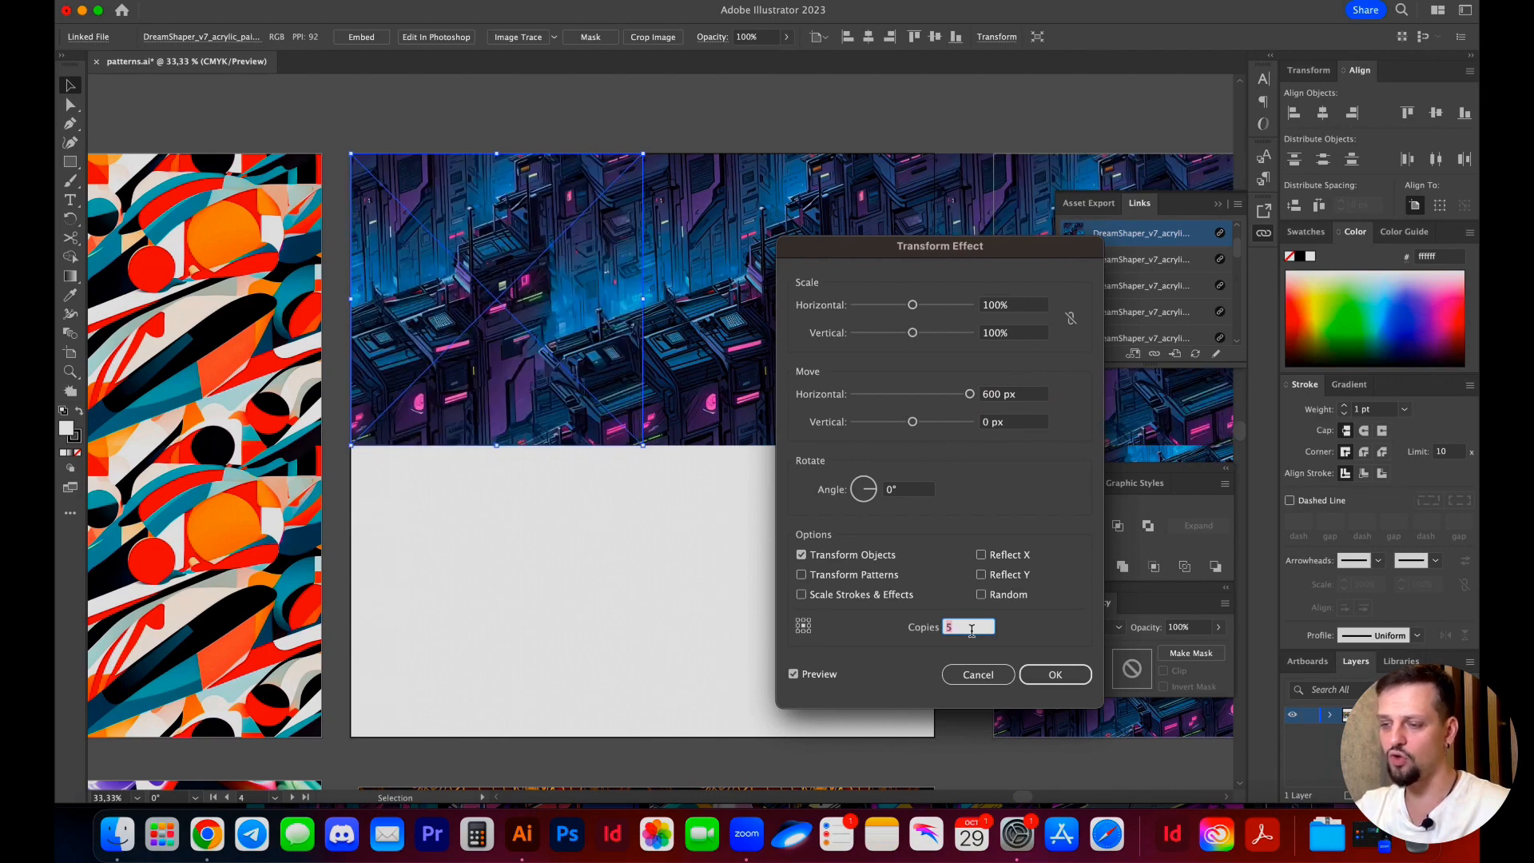
click(1055, 674)
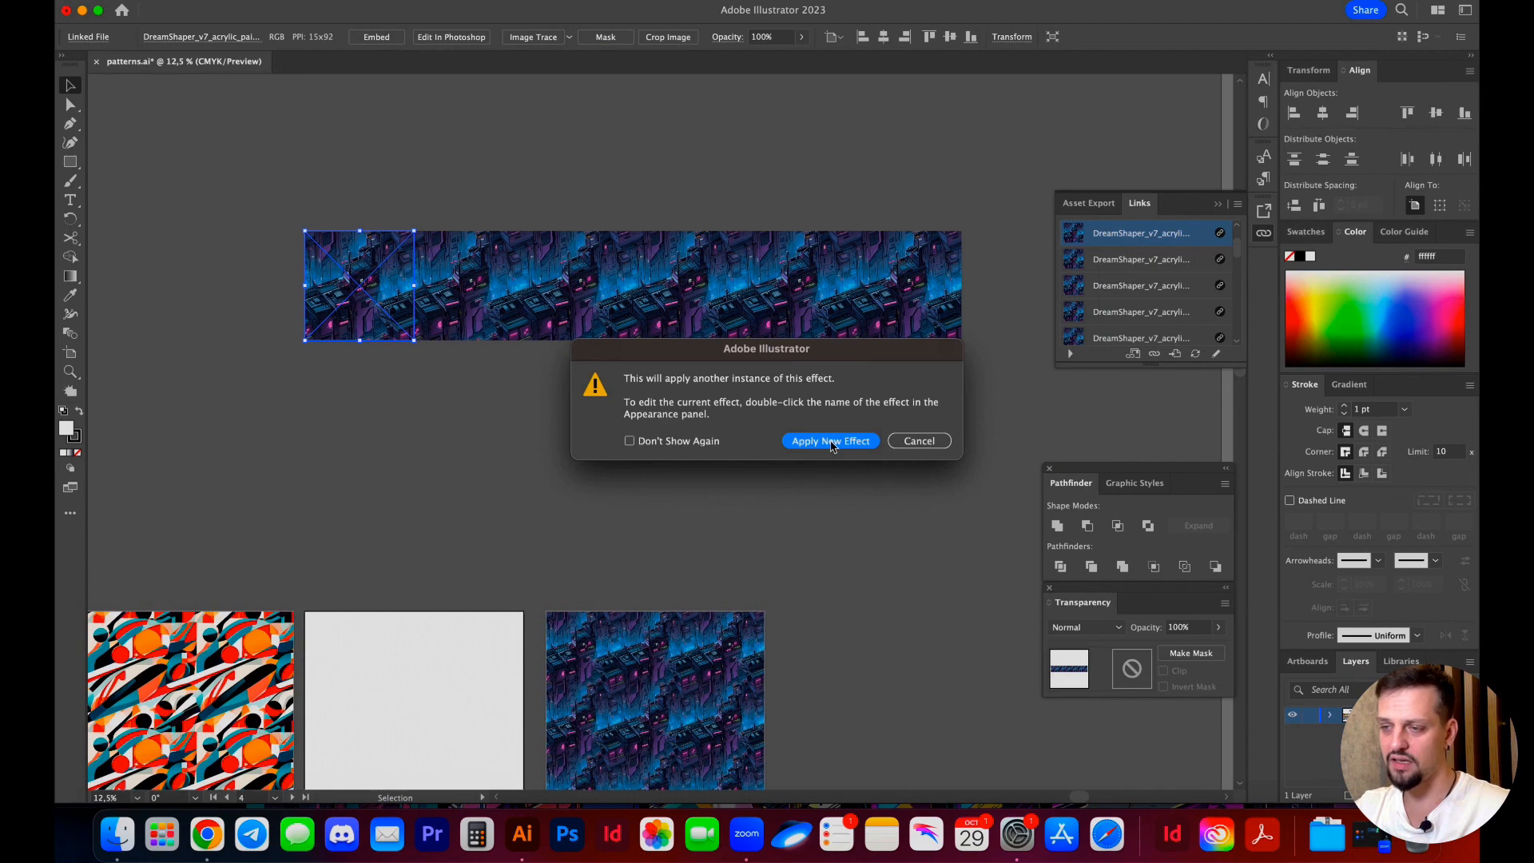
Add a second Transform effect moving 600 px vertically with copies to fill the artboard
click(831, 441)
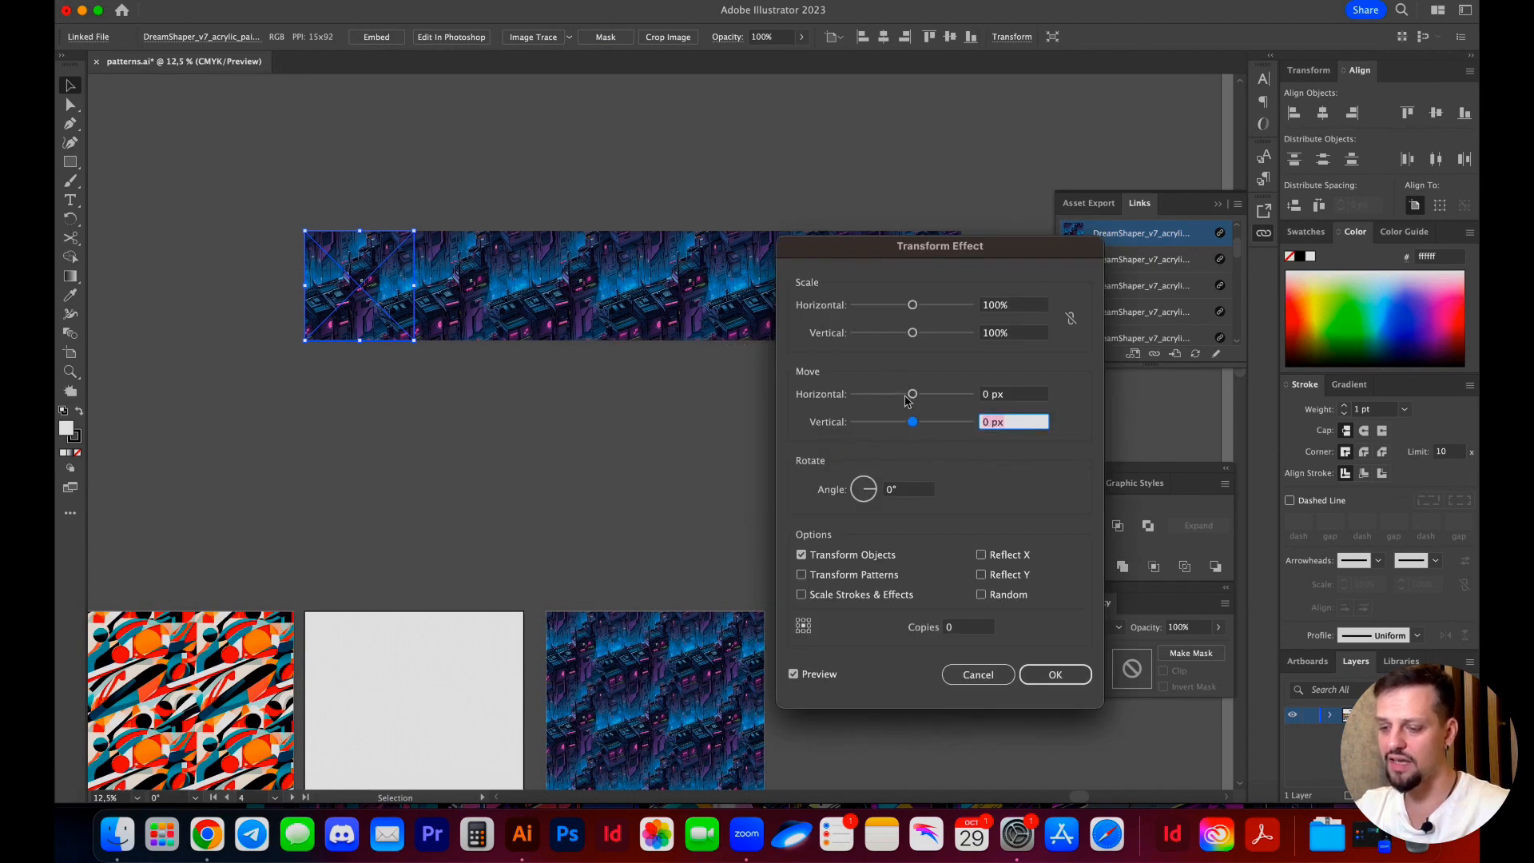
text(600)
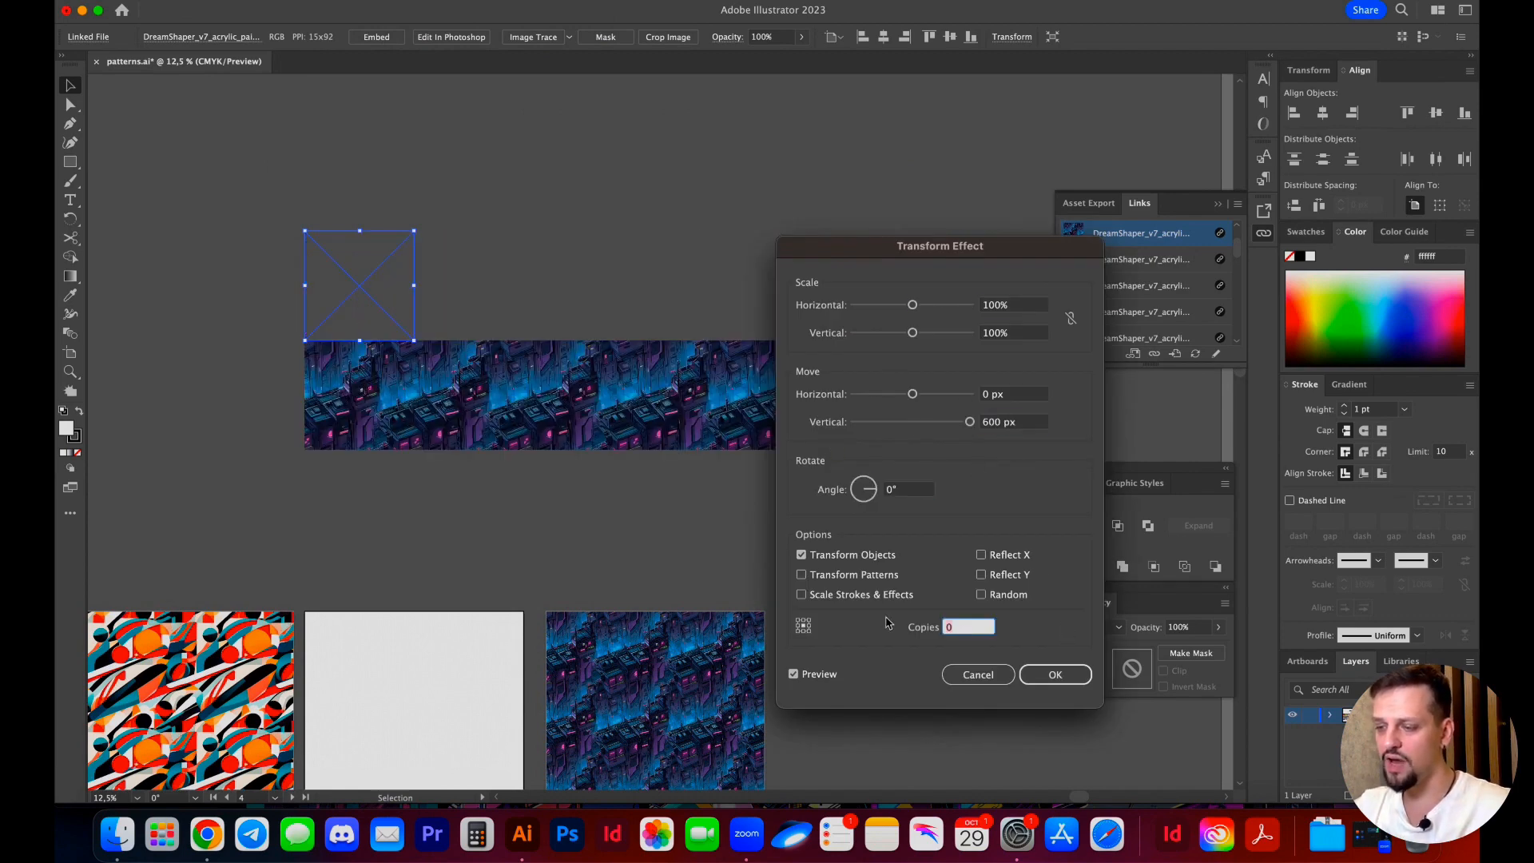
click(1055, 674)
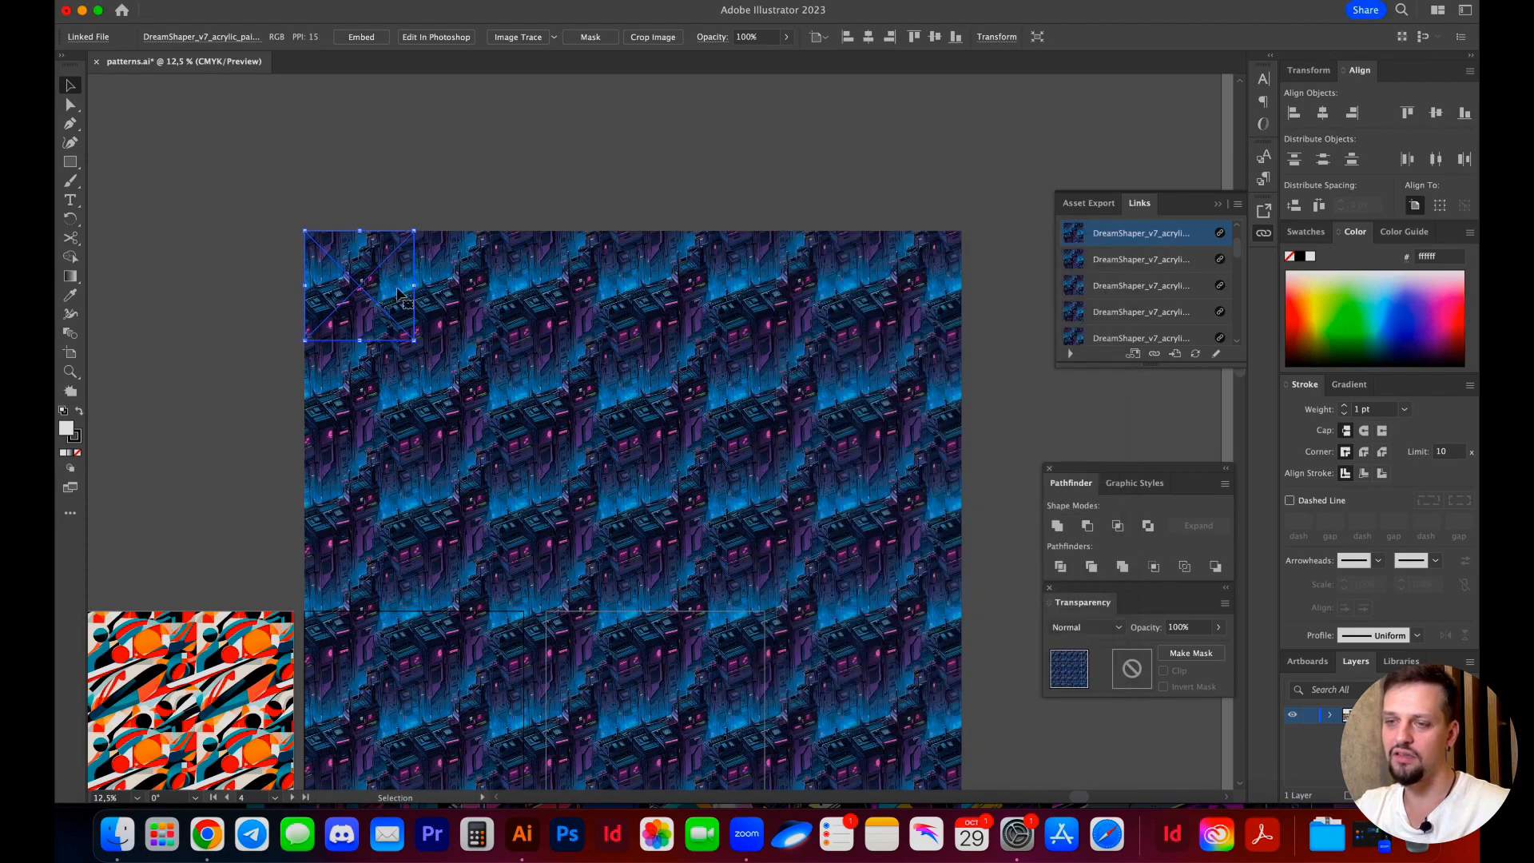
drag(401, 294, 479, 411)
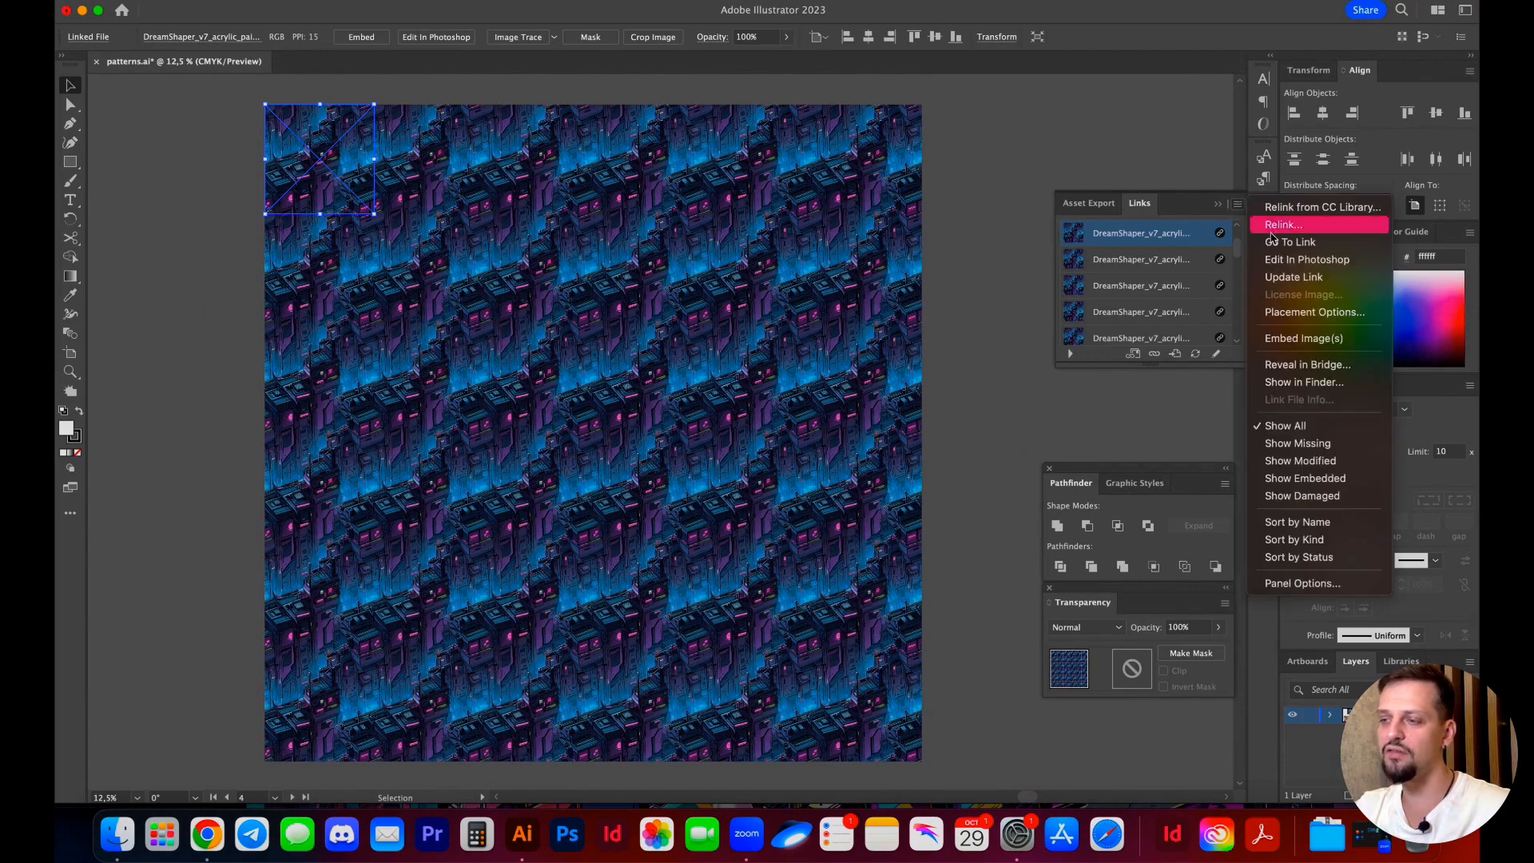
Place 10.png as the wave tile so the grid shows a seamless wave pattern, then deselect
click(1283, 224)
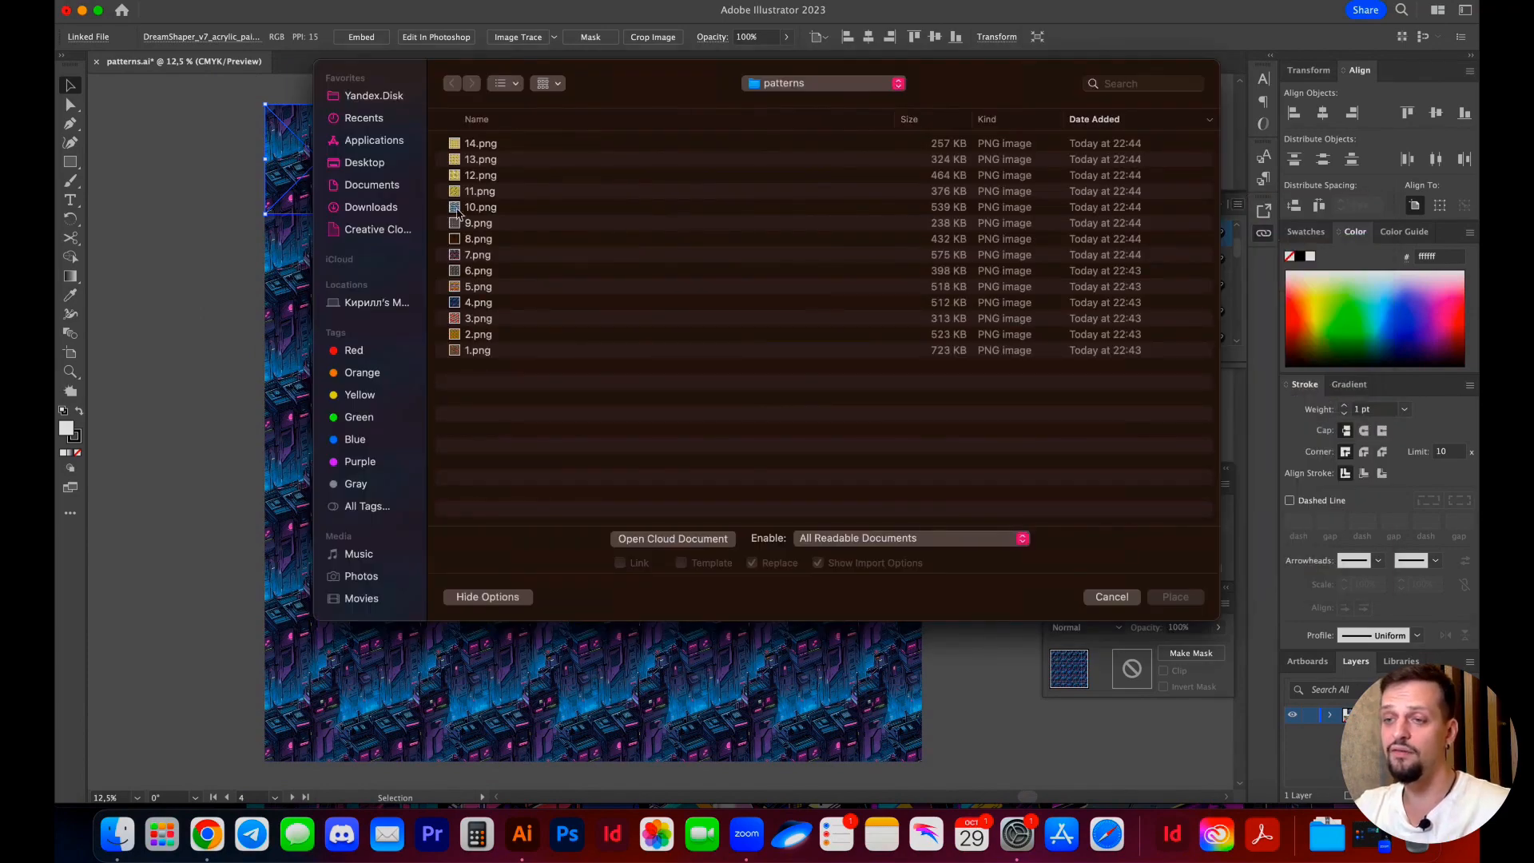
click(1176, 597)
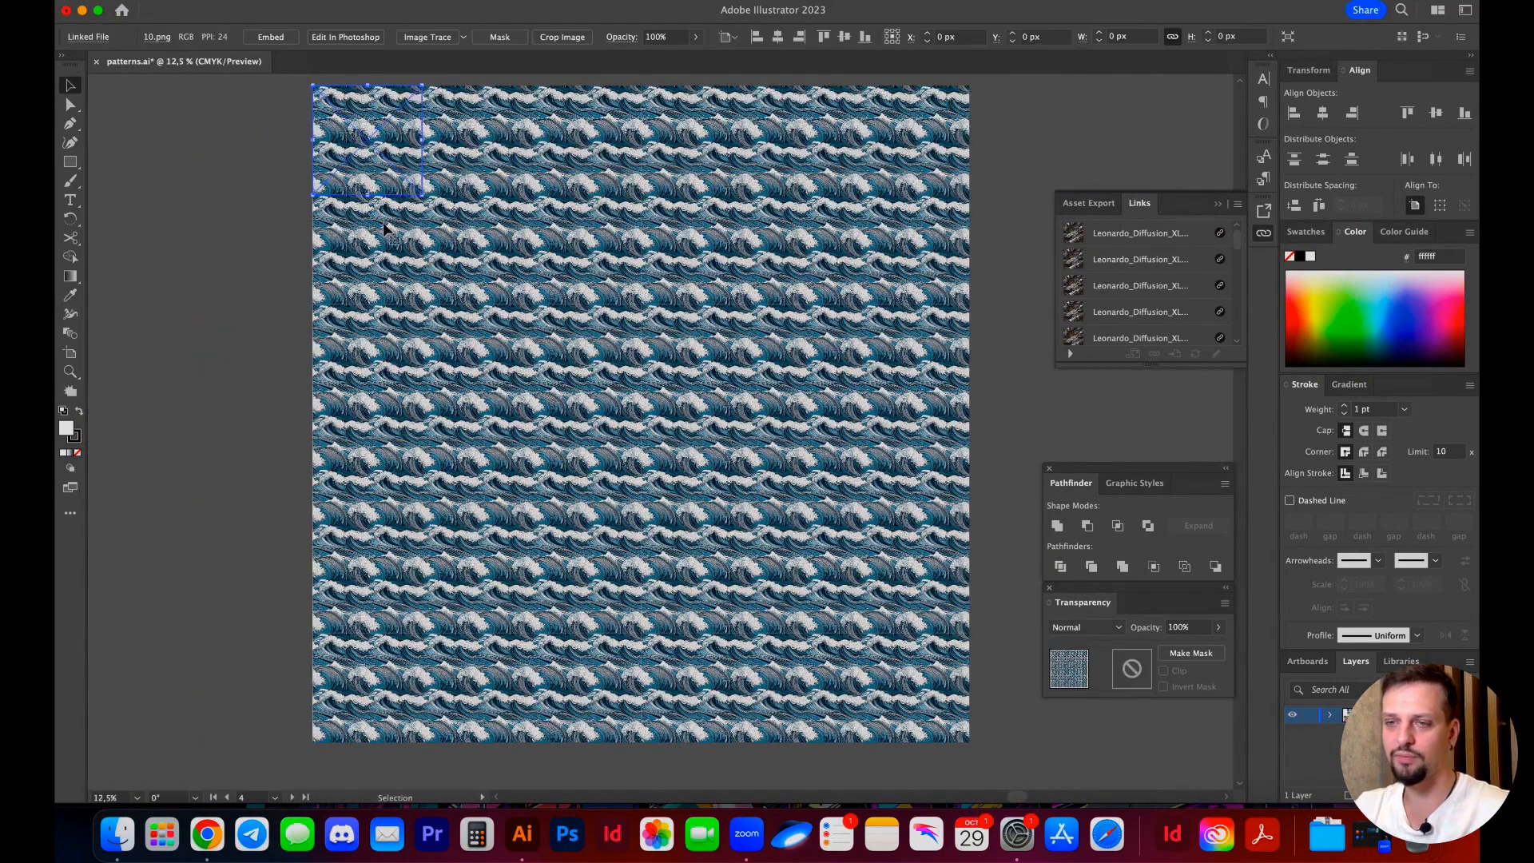
click(214, 287)
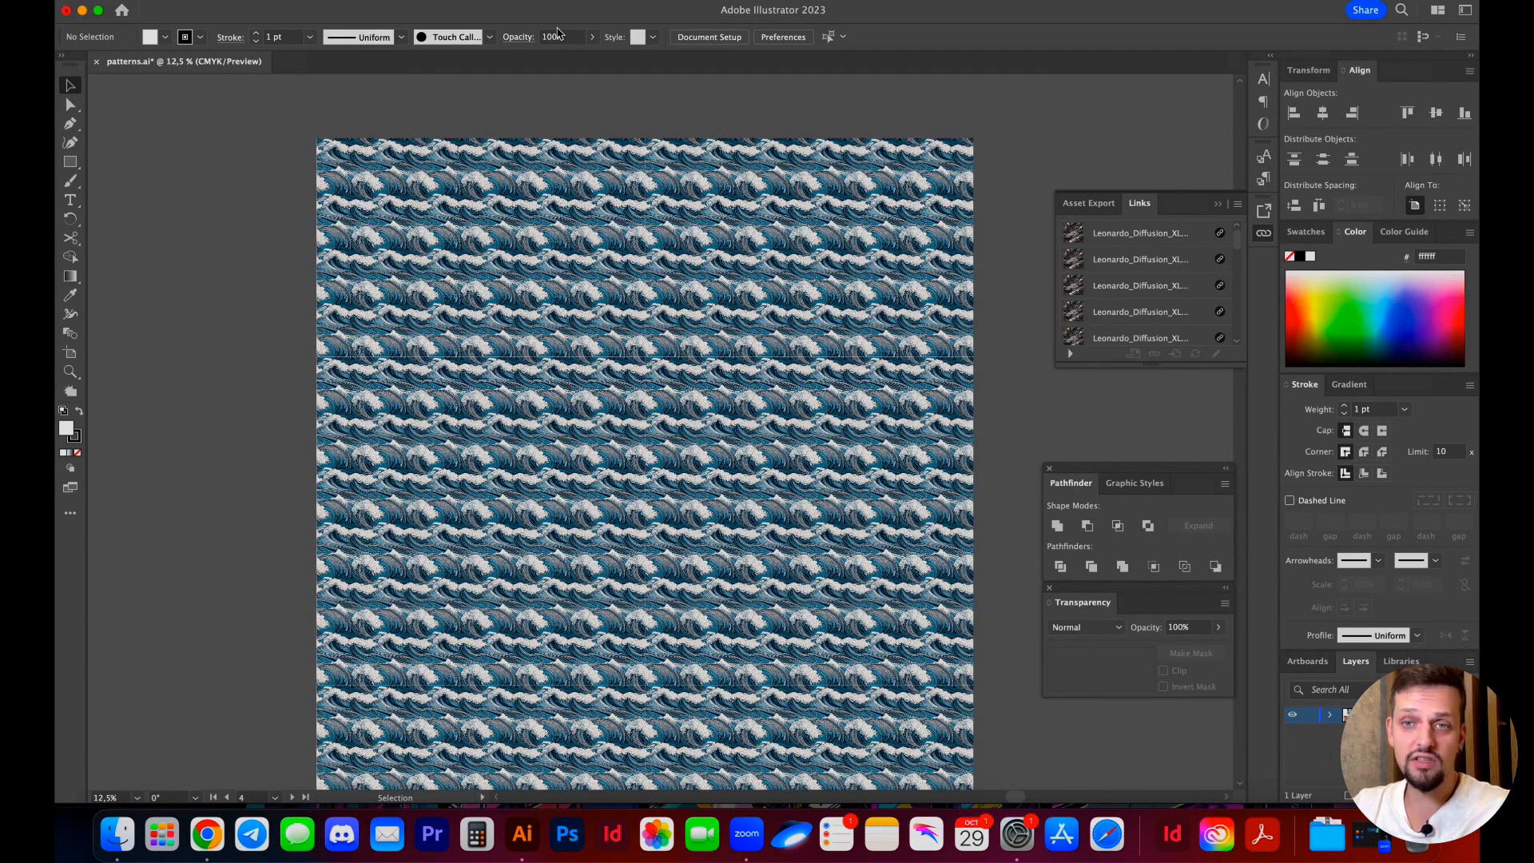
mouse_move(207, 836)
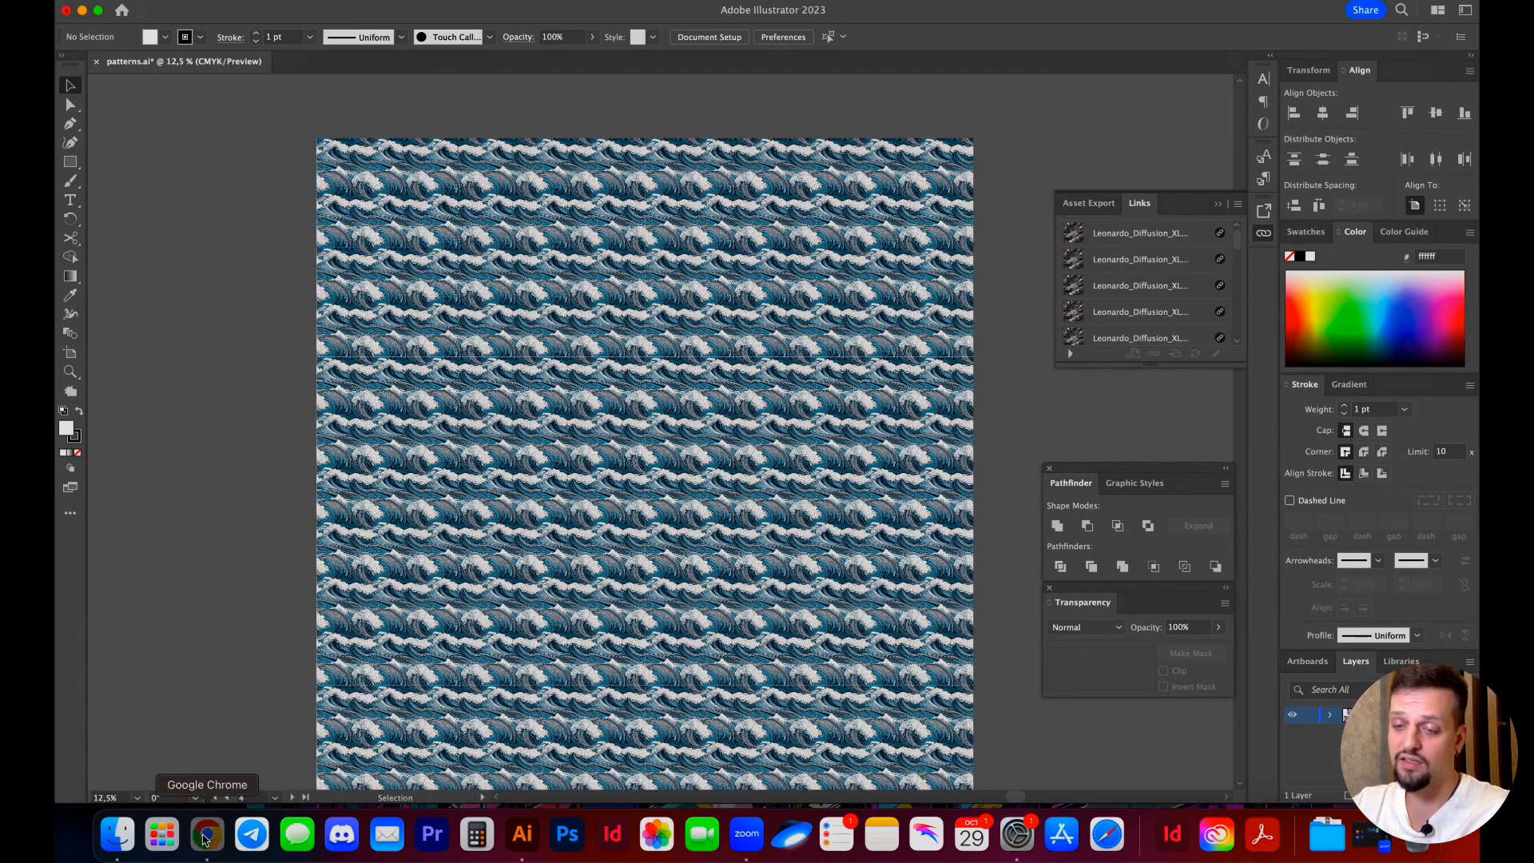
Switch to Chrome and scroll the Leonardo.Ai generations to the skulls-and-roses batch
click(206, 835)
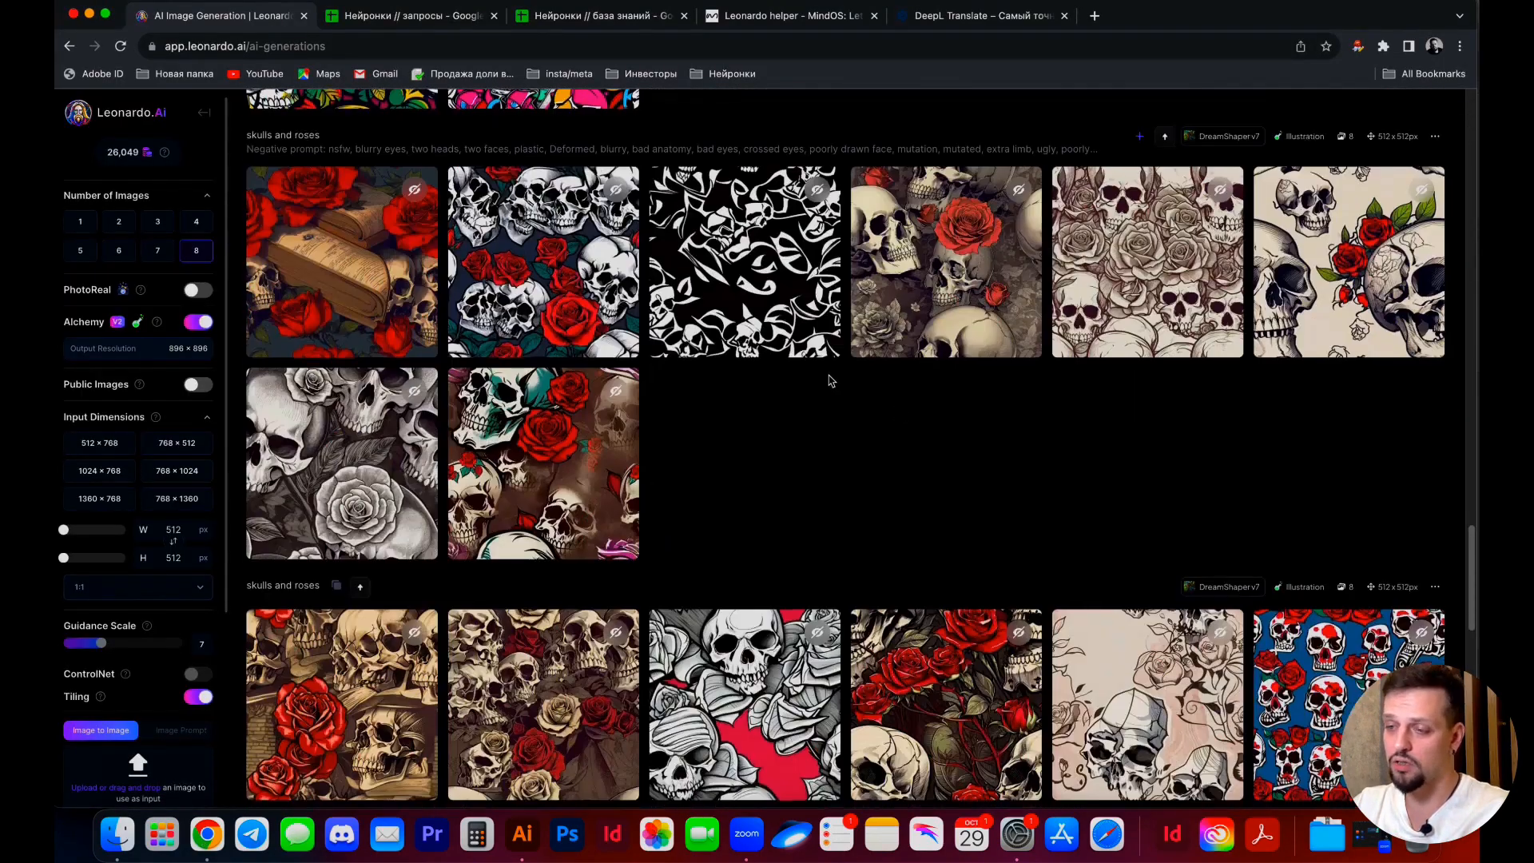
scroll(down, 3)
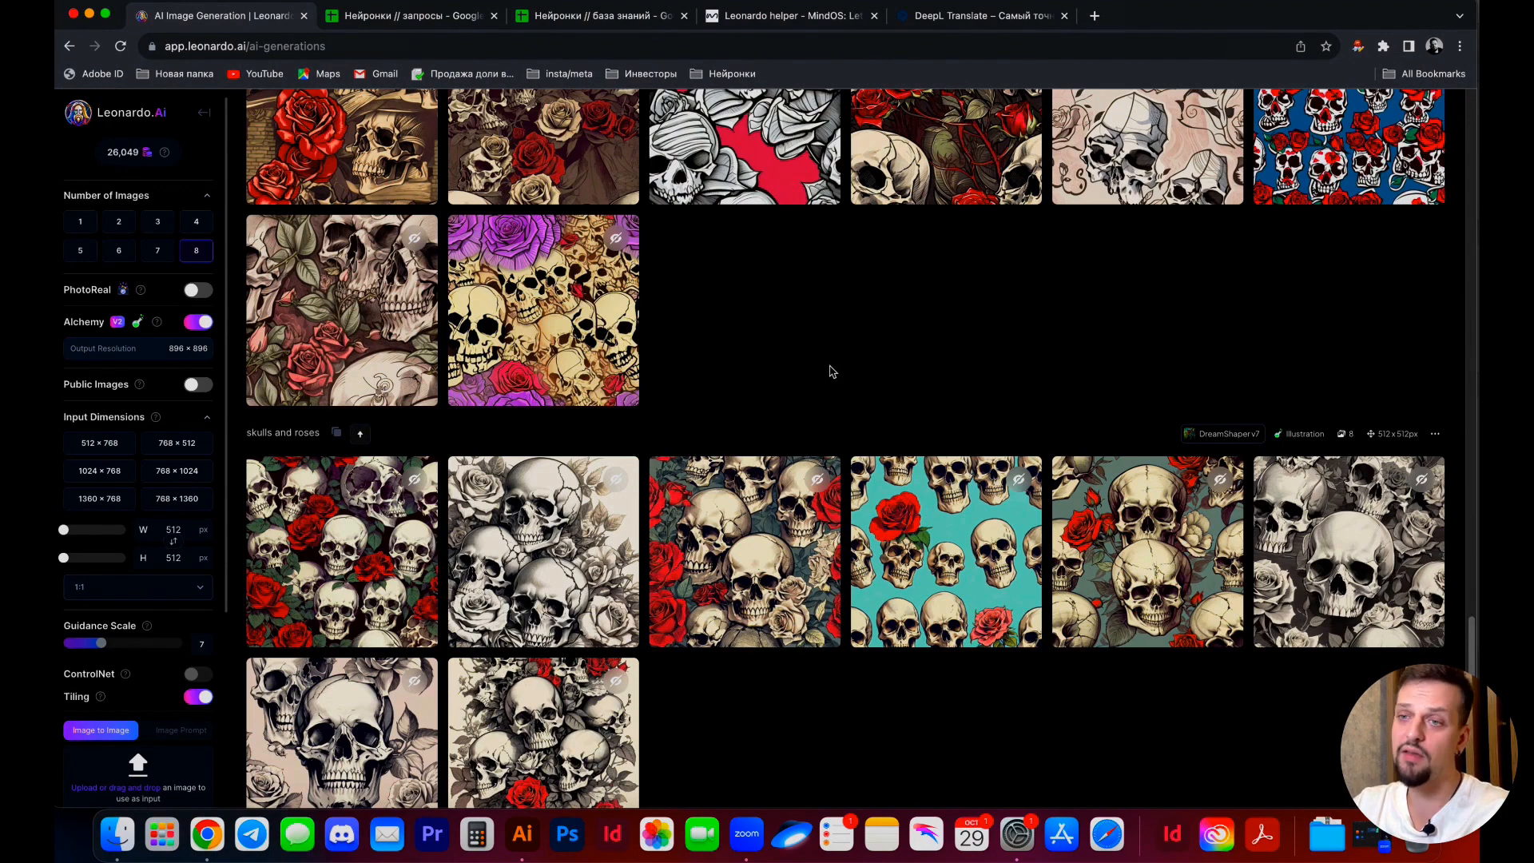
scroll(down, 3)
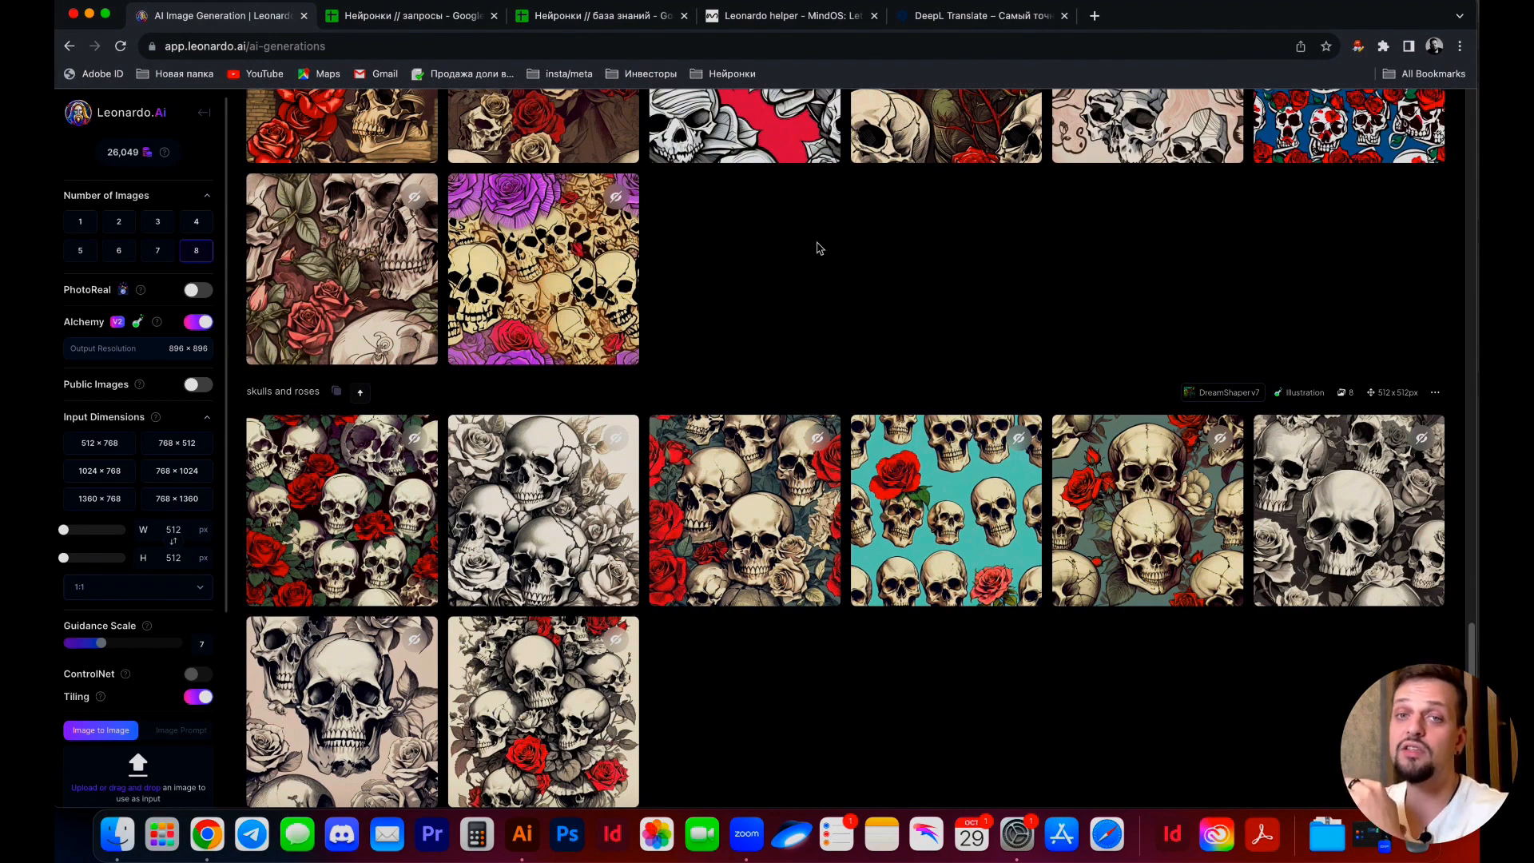
mouse_move(779, 283)
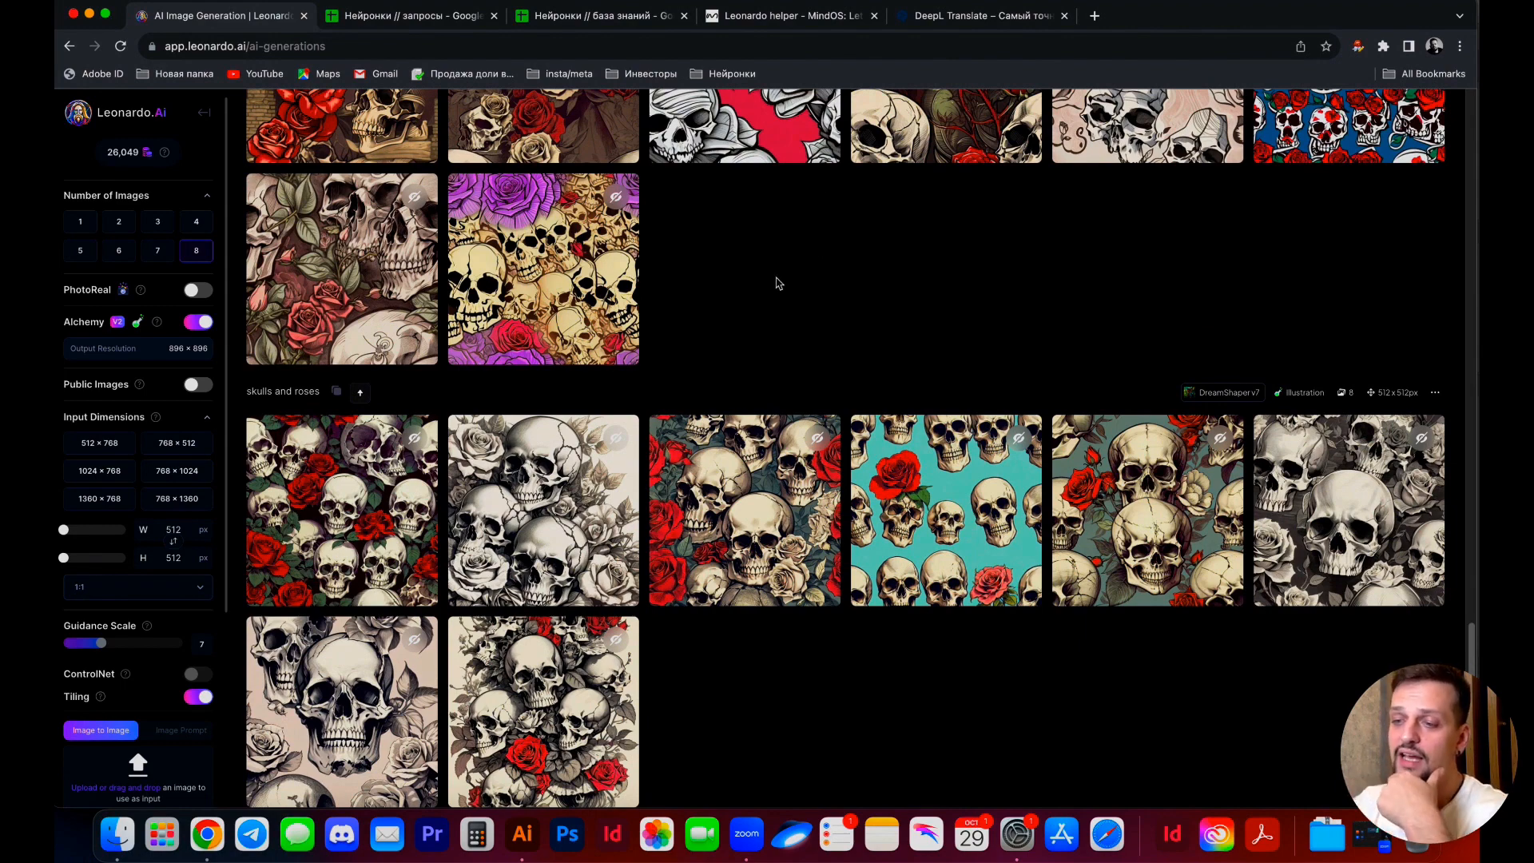
mouse_move(977, 470)
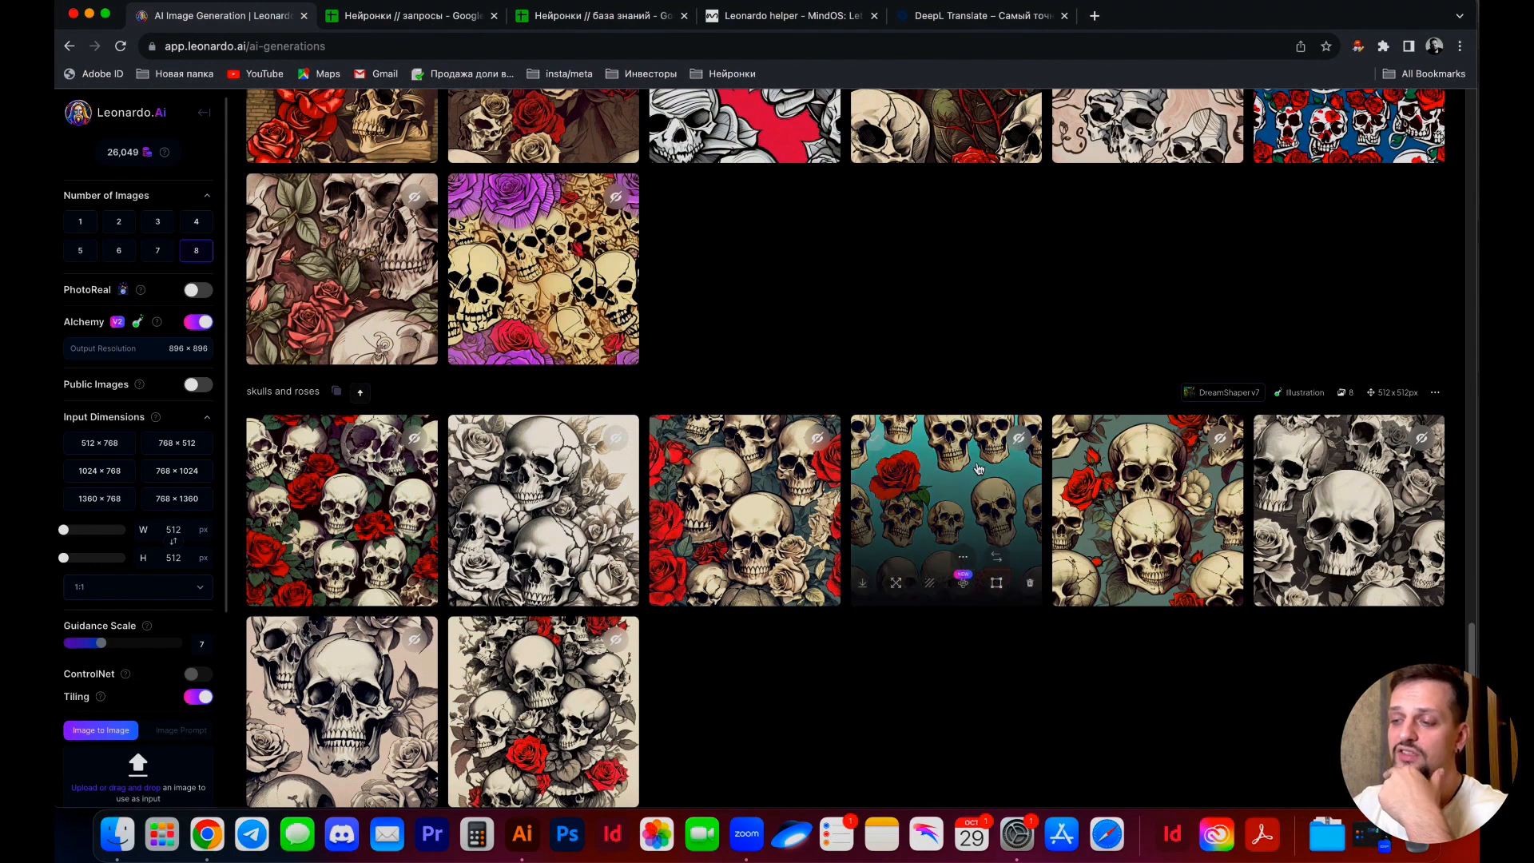
mouse_move(811, 387)
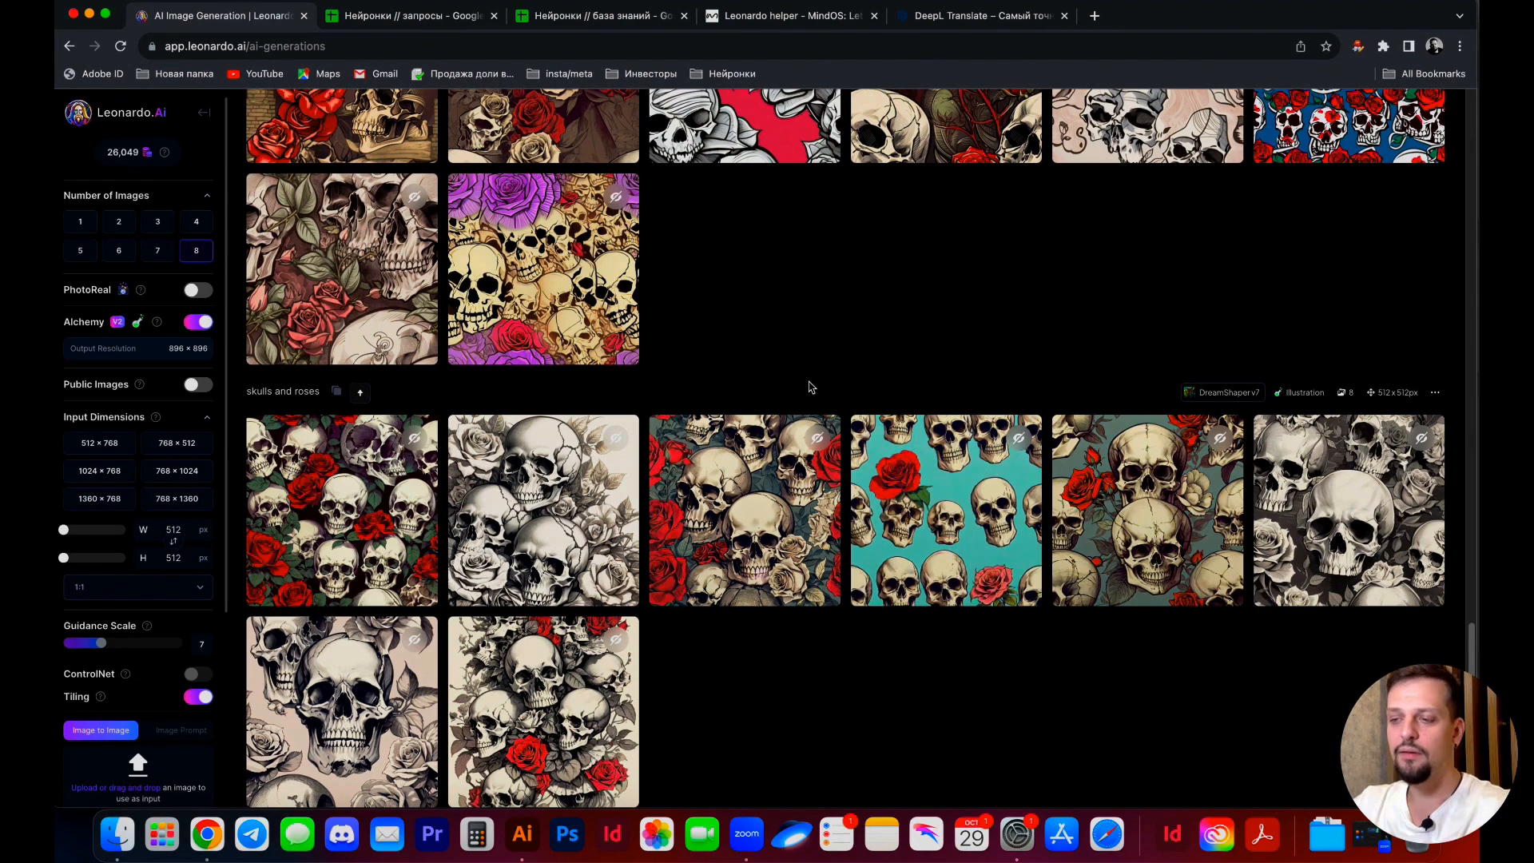
mouse_move(833, 288)
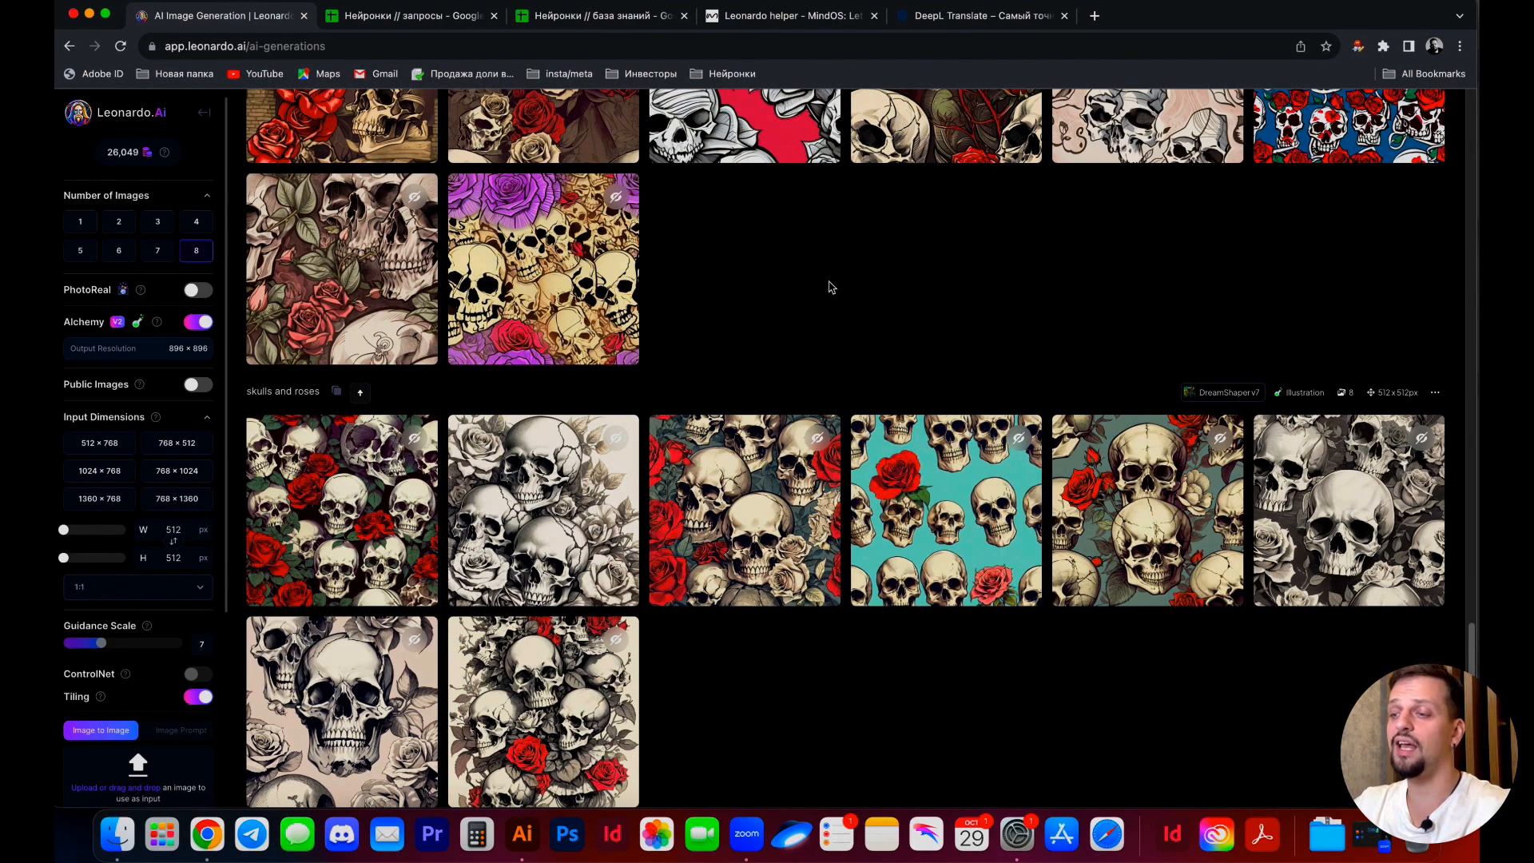
mouse_move(726, 505)
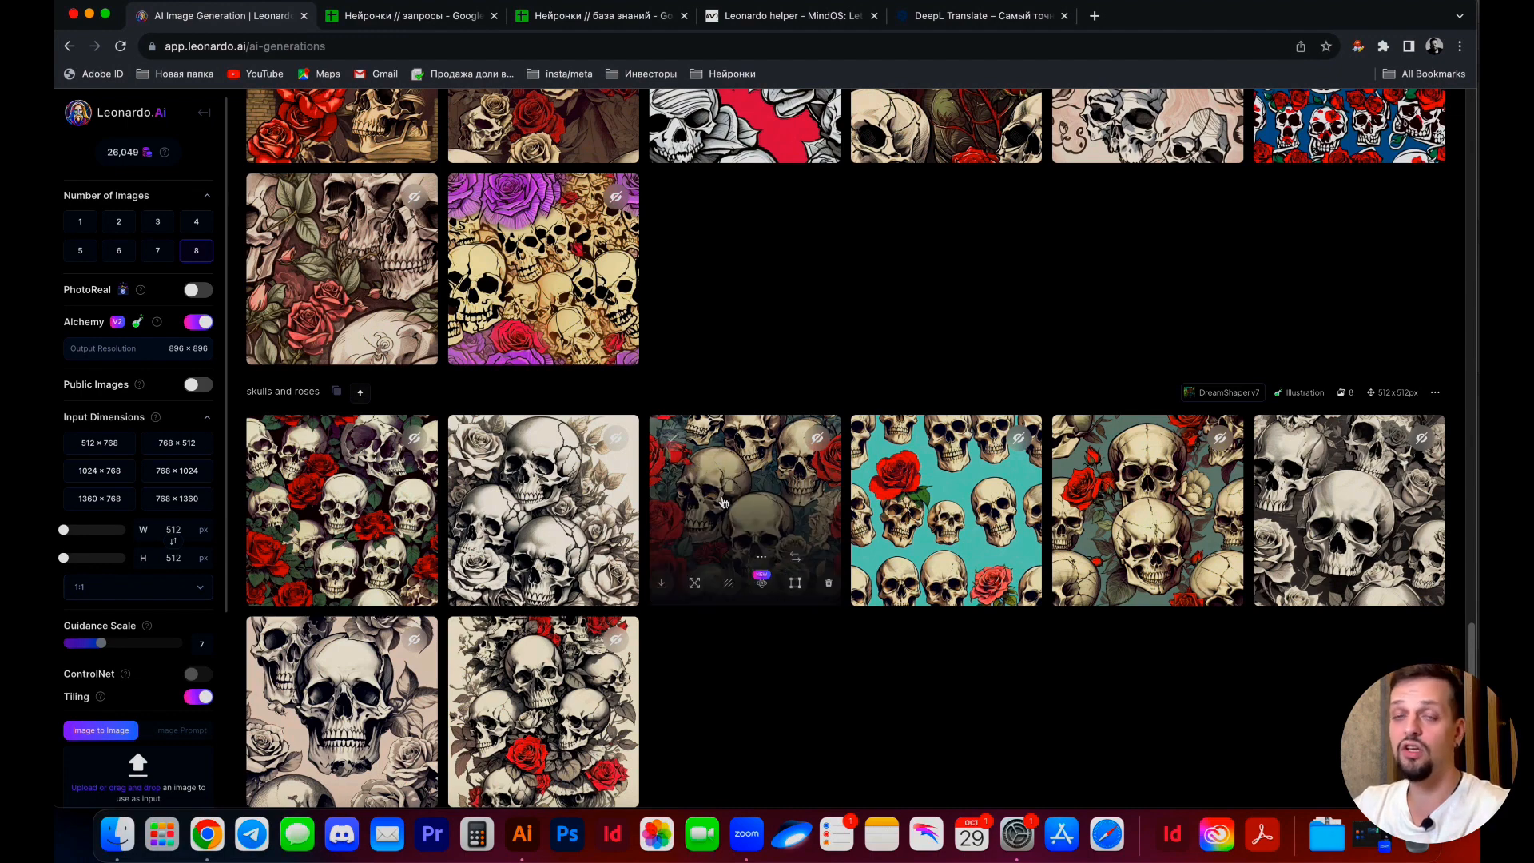
mouse_move(1015, 473)
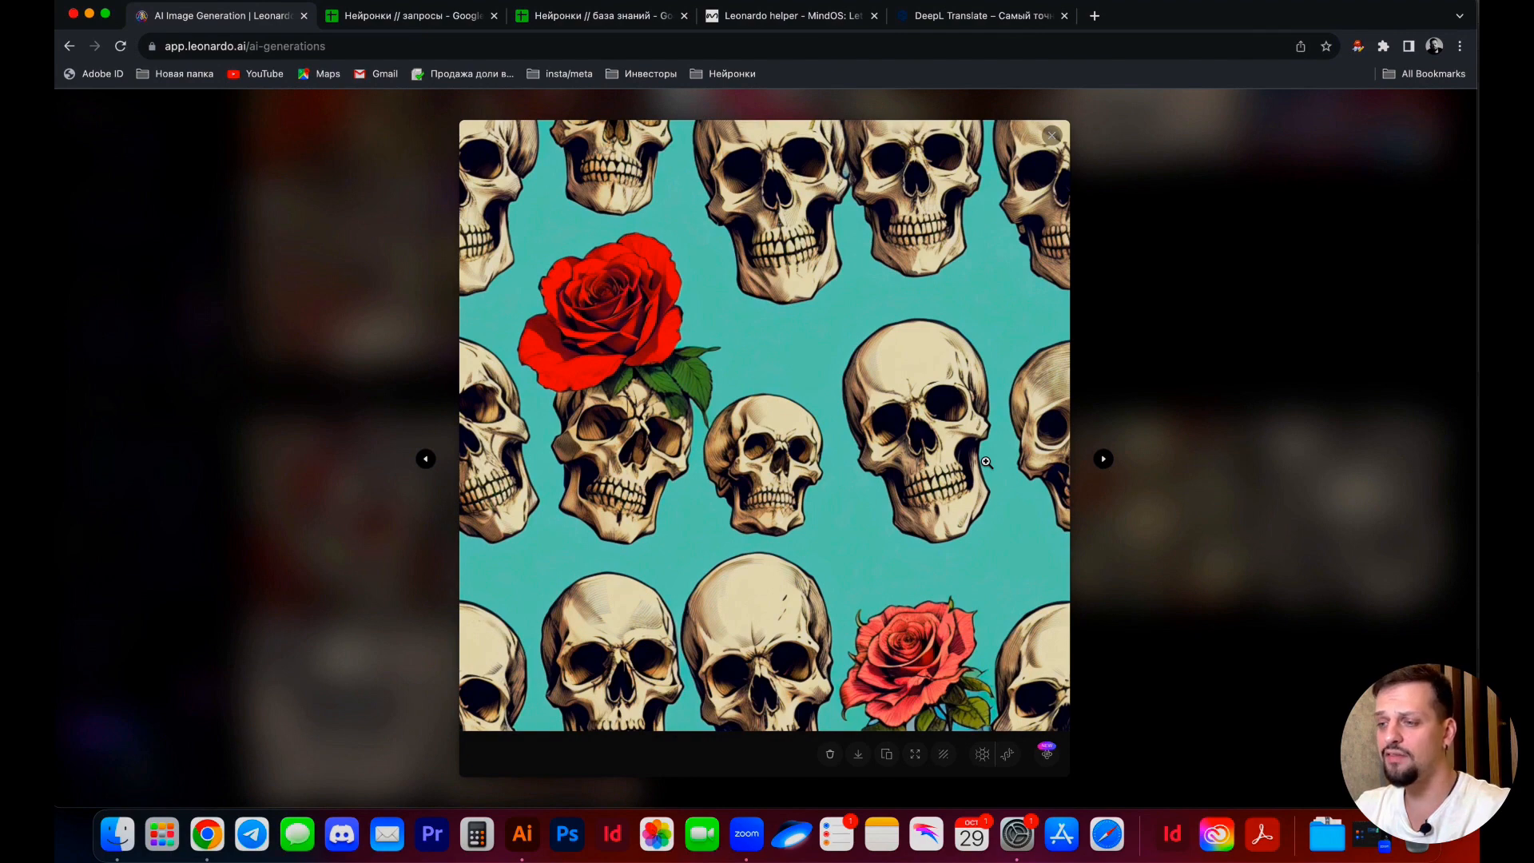
Step through the next skulls-and-roses tiles at full size and close back to the gallery
click(1103, 458)
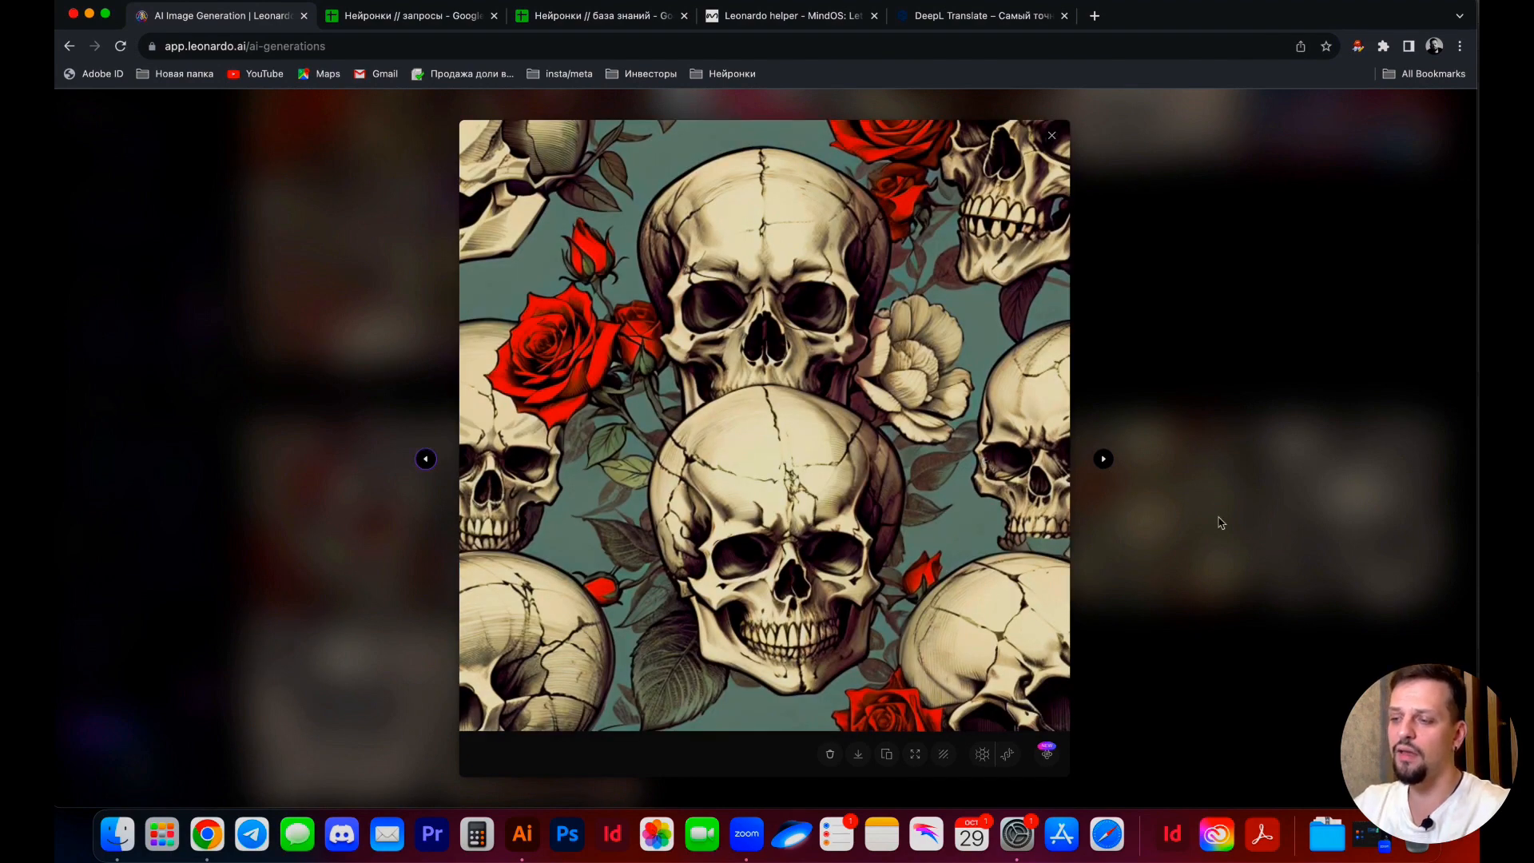
click(1051, 135)
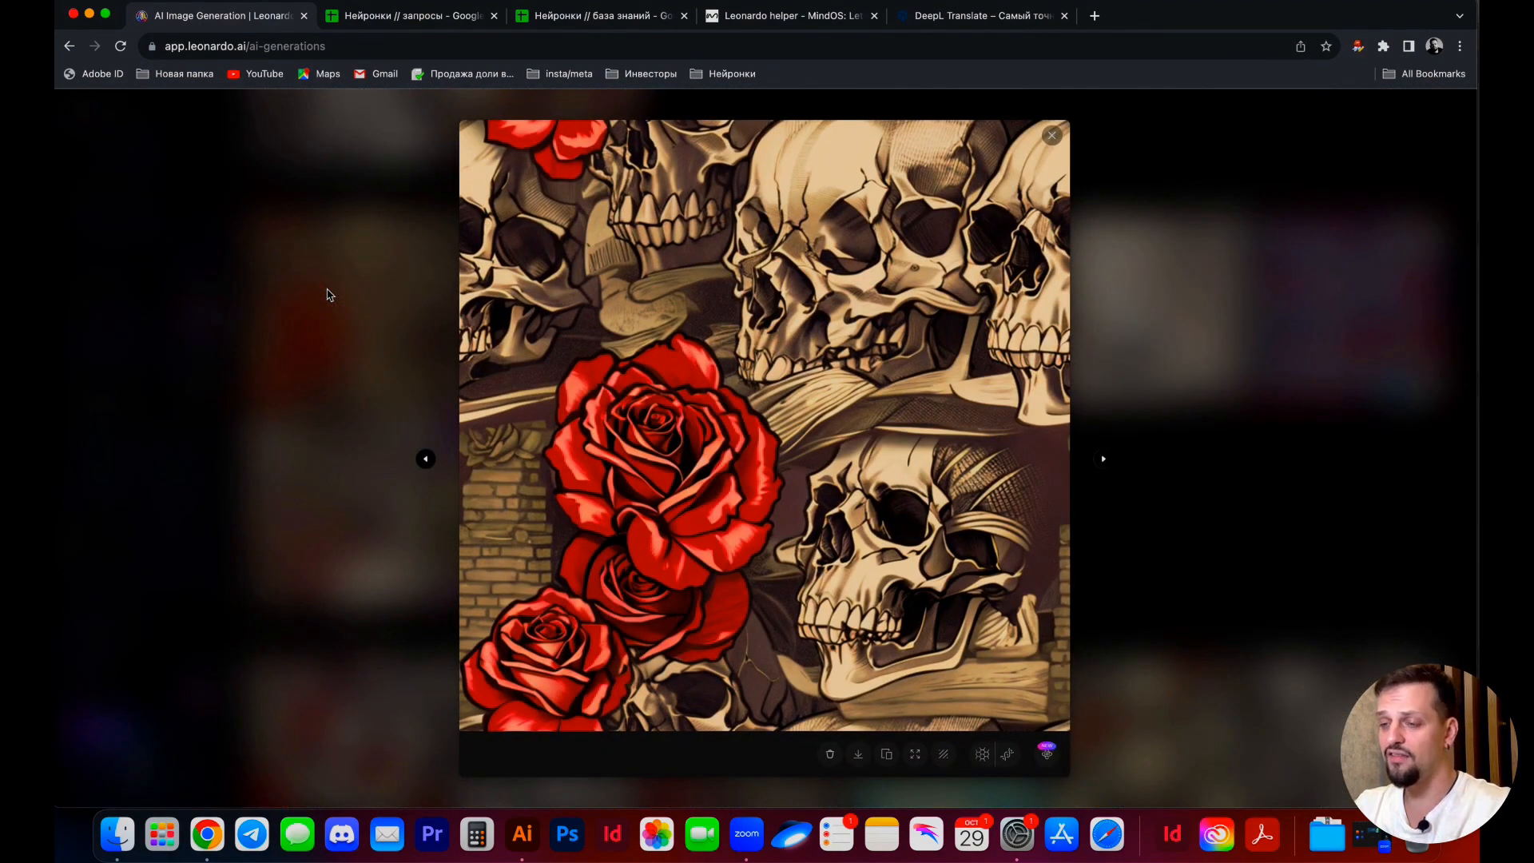
click(1103, 458)
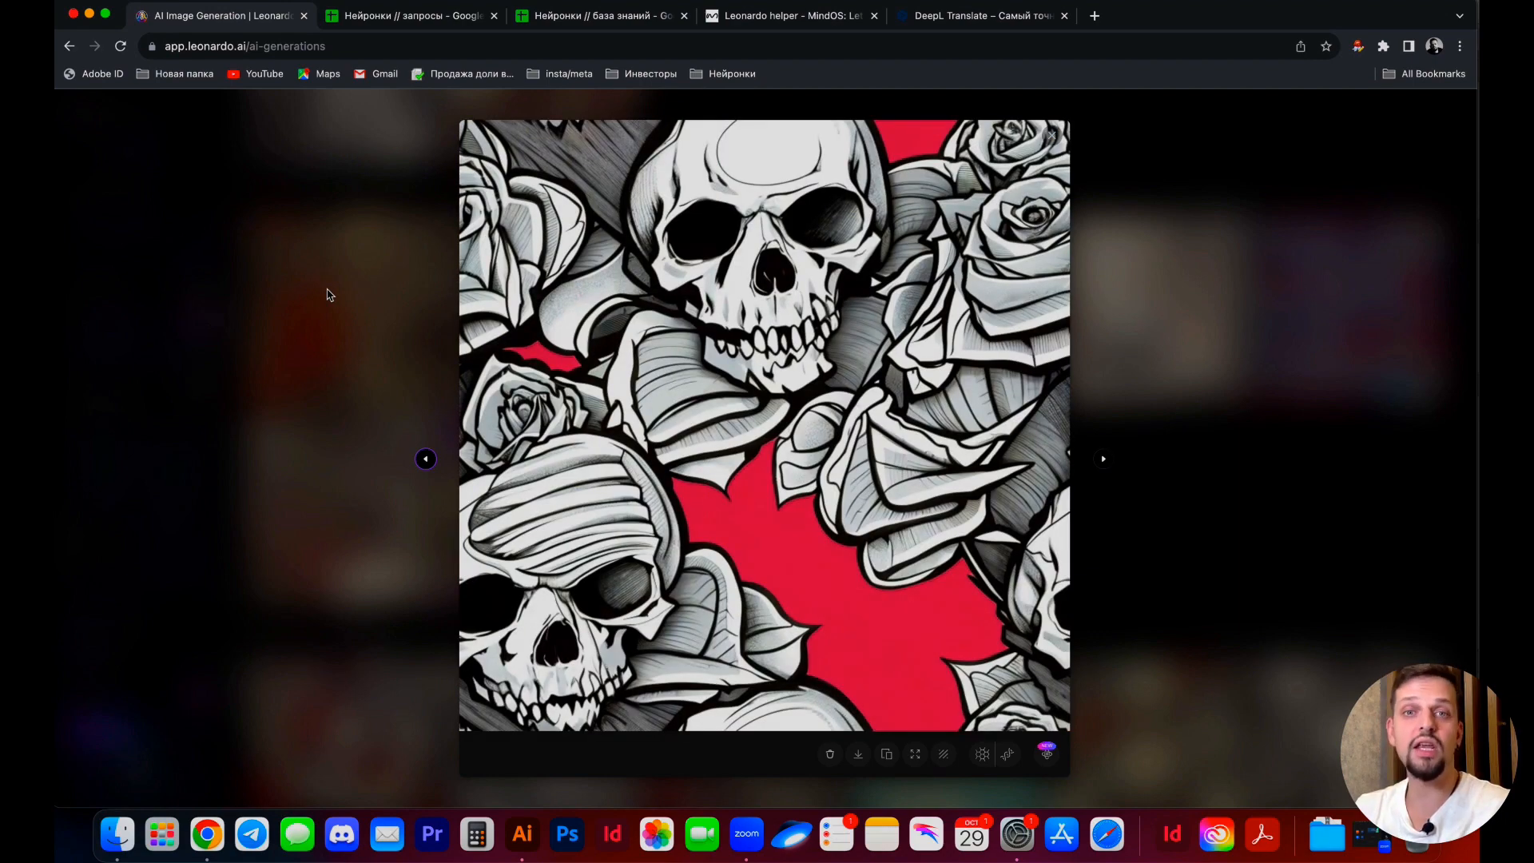
click(1102, 459)
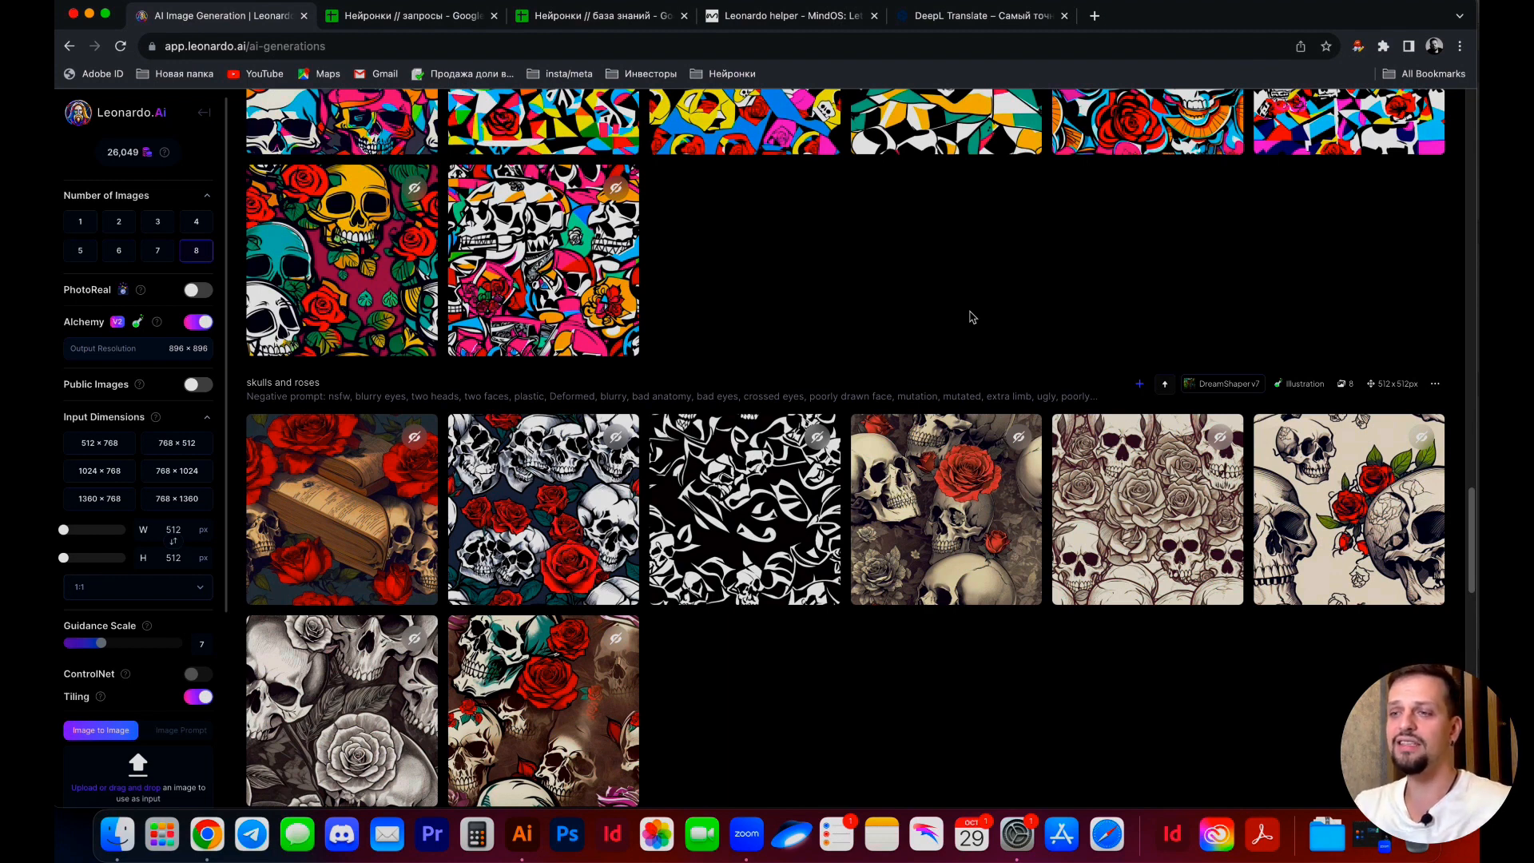
Scroll to the sea waves batch, step through several wave tiles and close the viewer
scroll(down, 3)
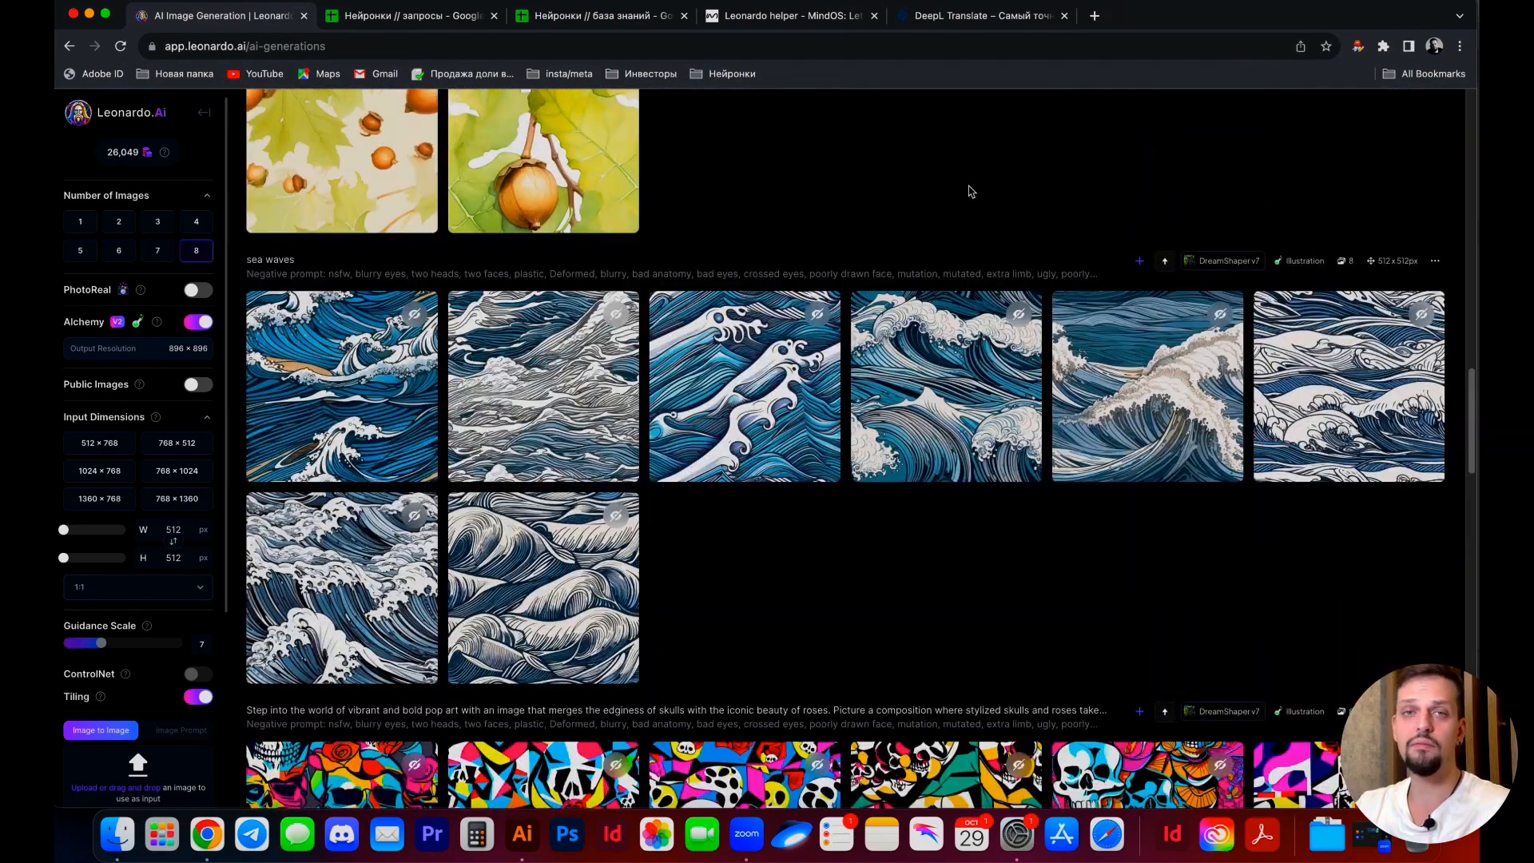
mouse_move(790, 673)
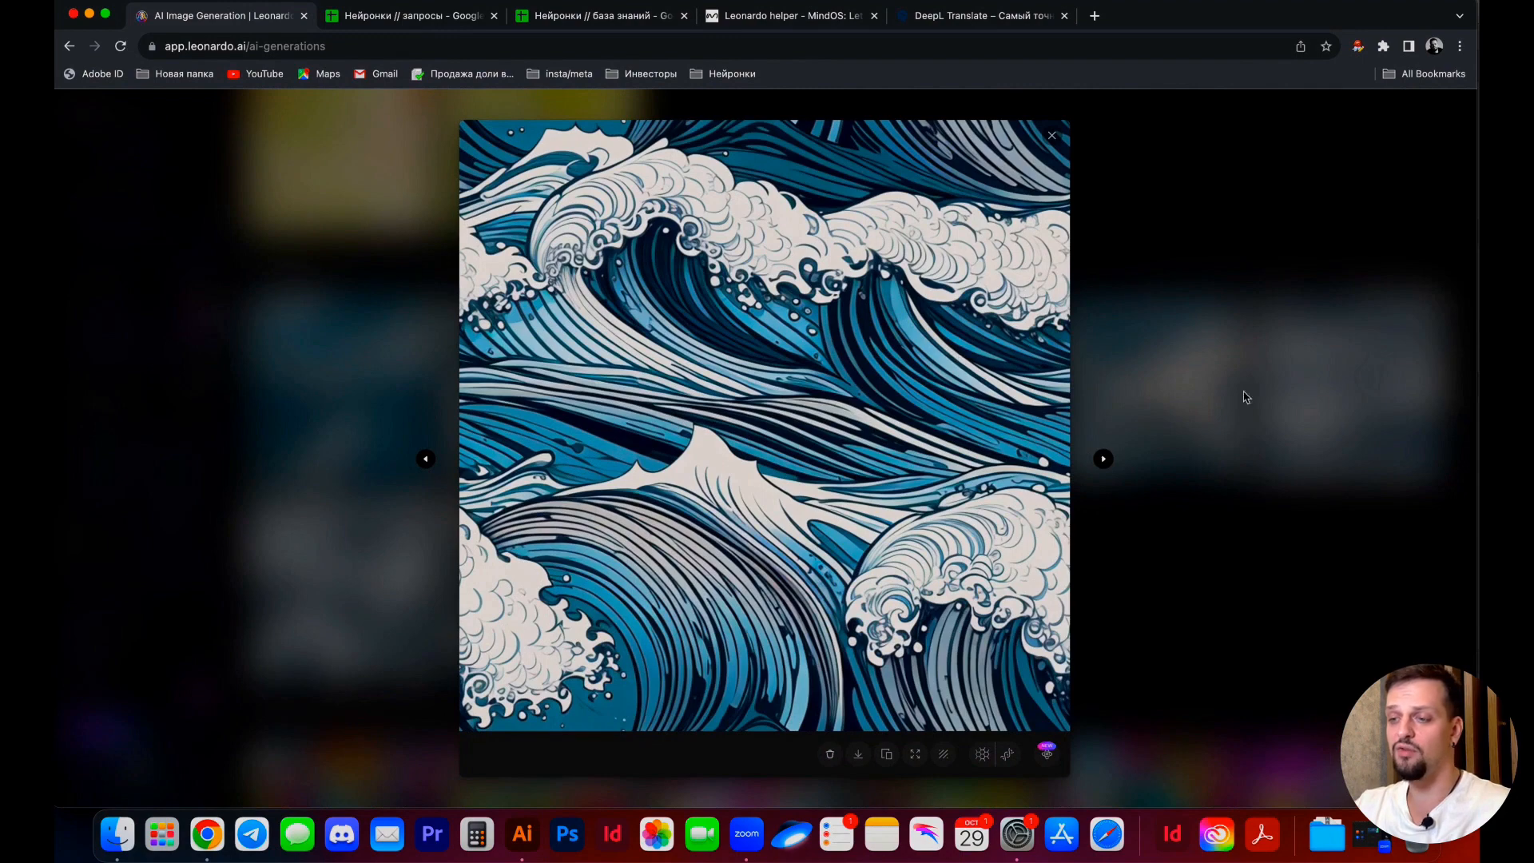
click(1102, 460)
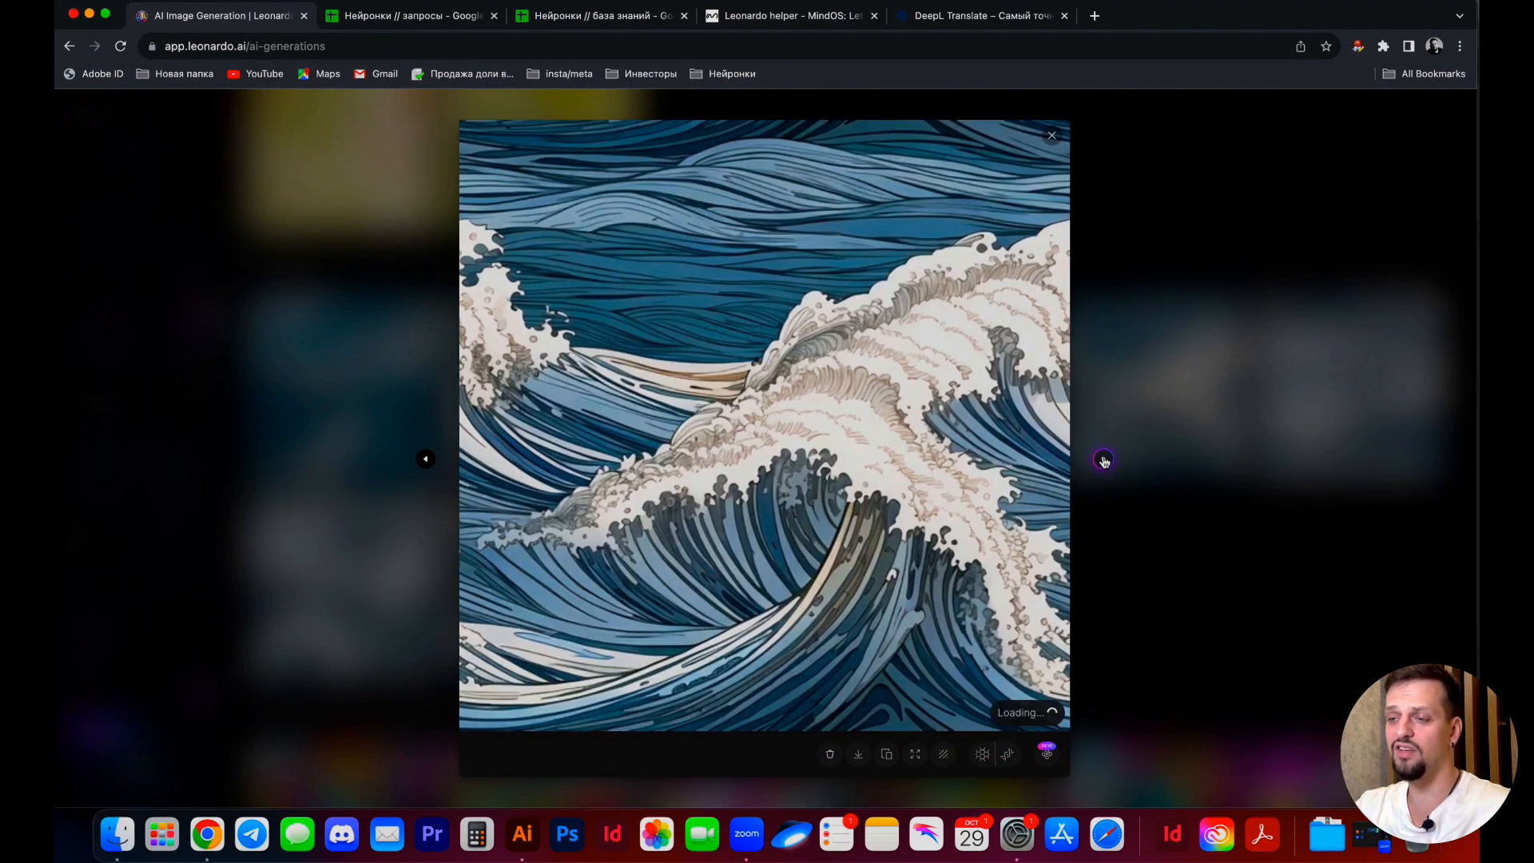
click(1103, 461)
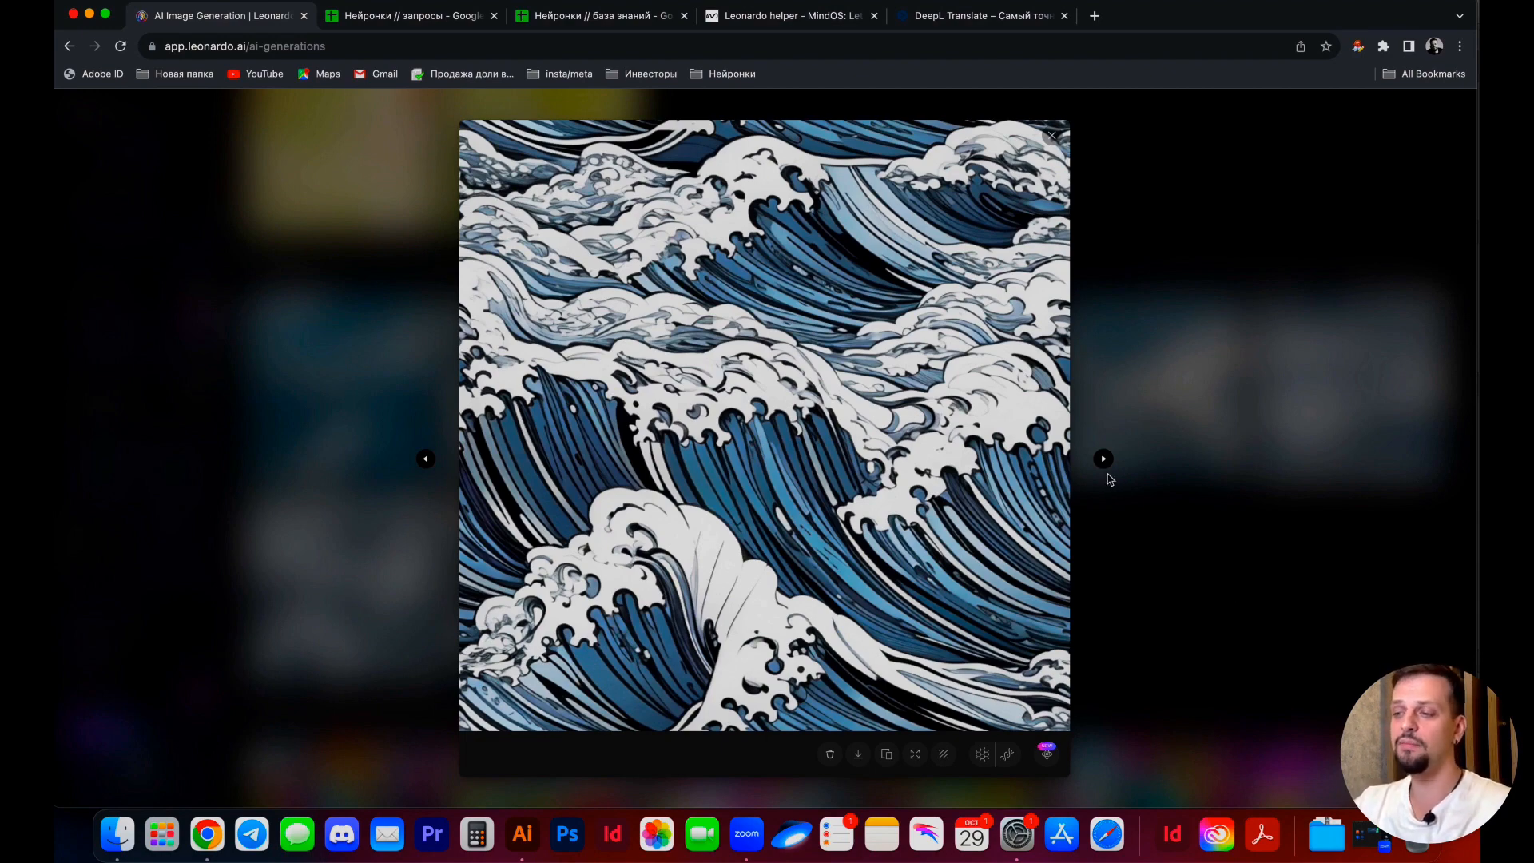
click(1103, 459)
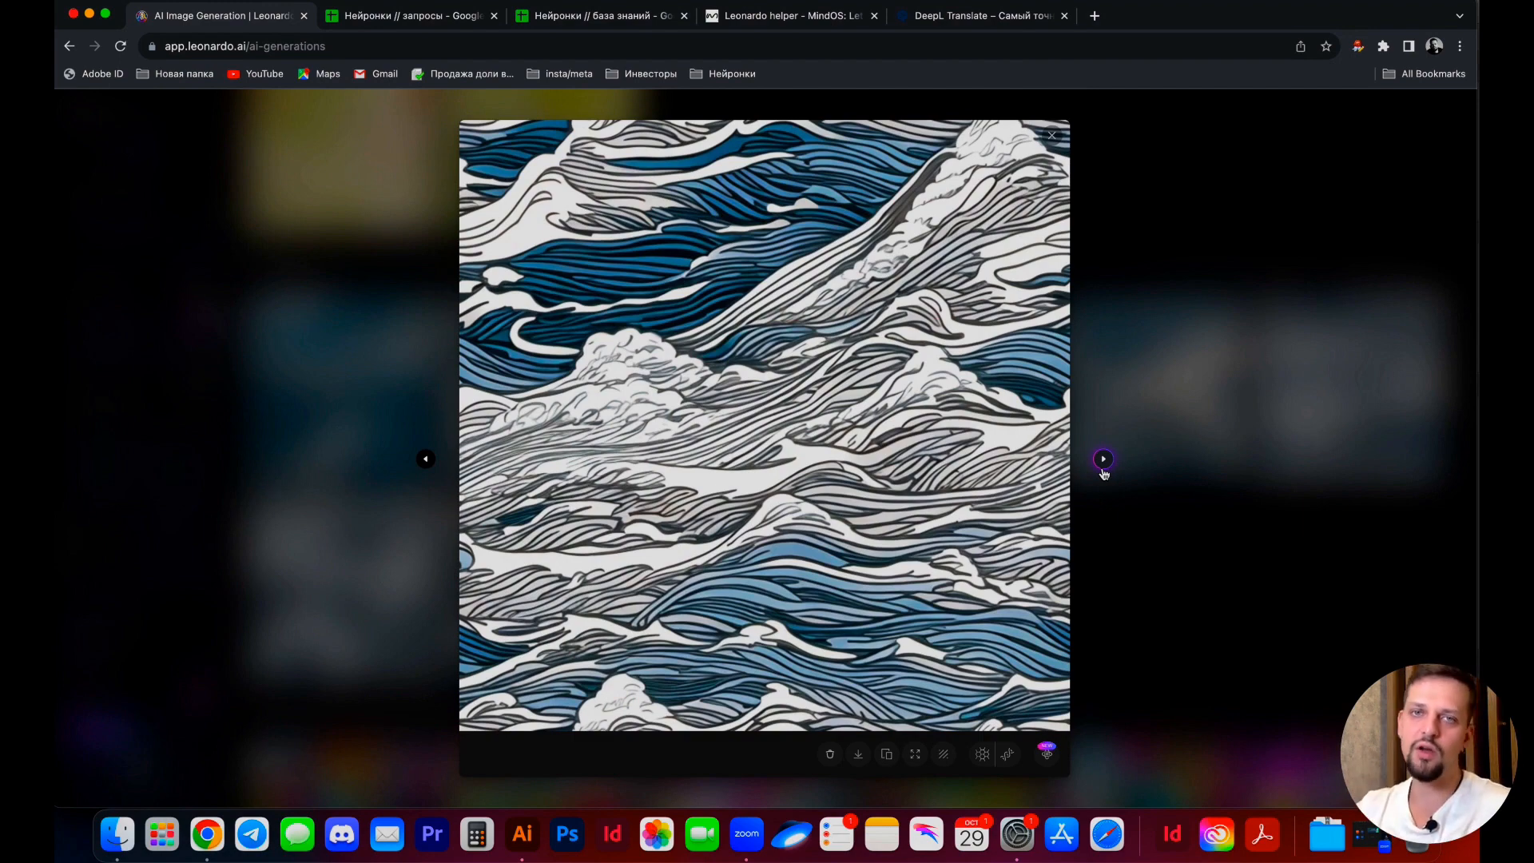
click(1051, 135)
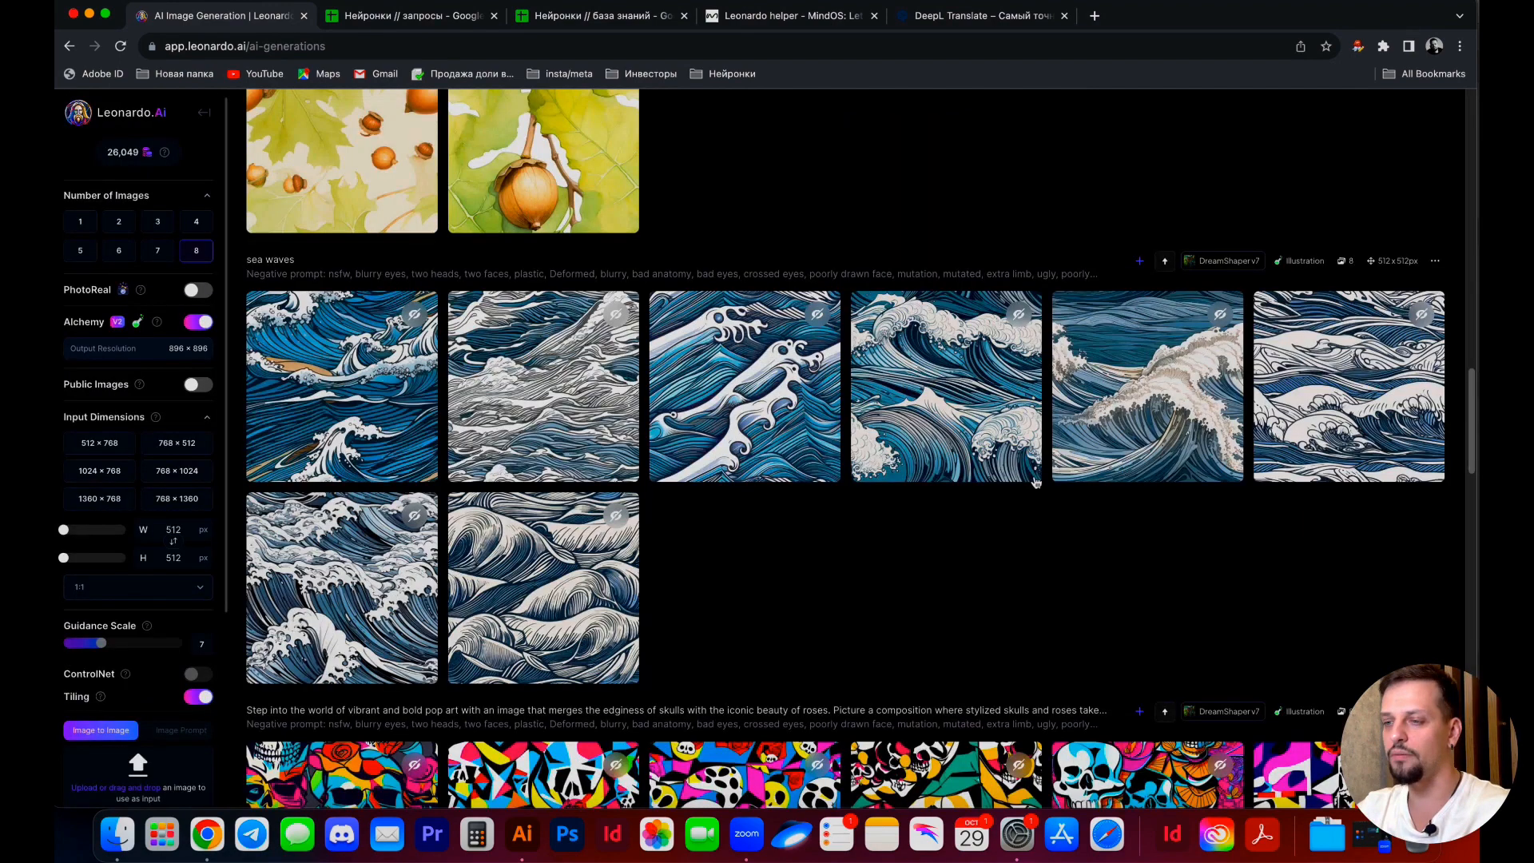